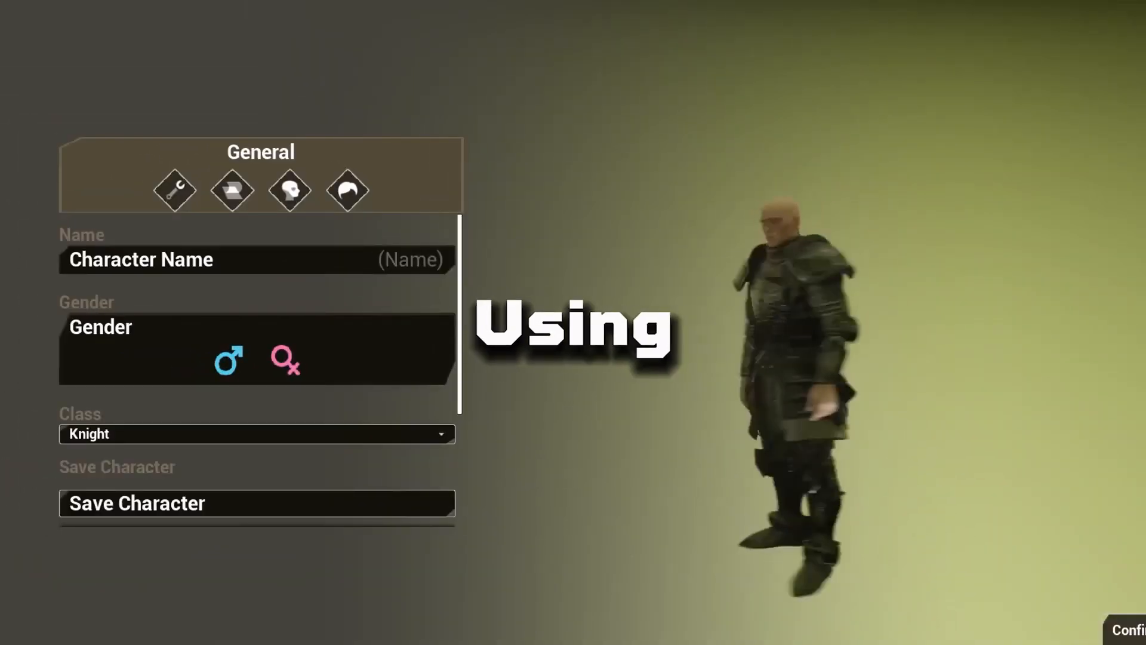
- Choose the First Person template for the new project
{"action": "left_click", "coordinate": [231, 190]}
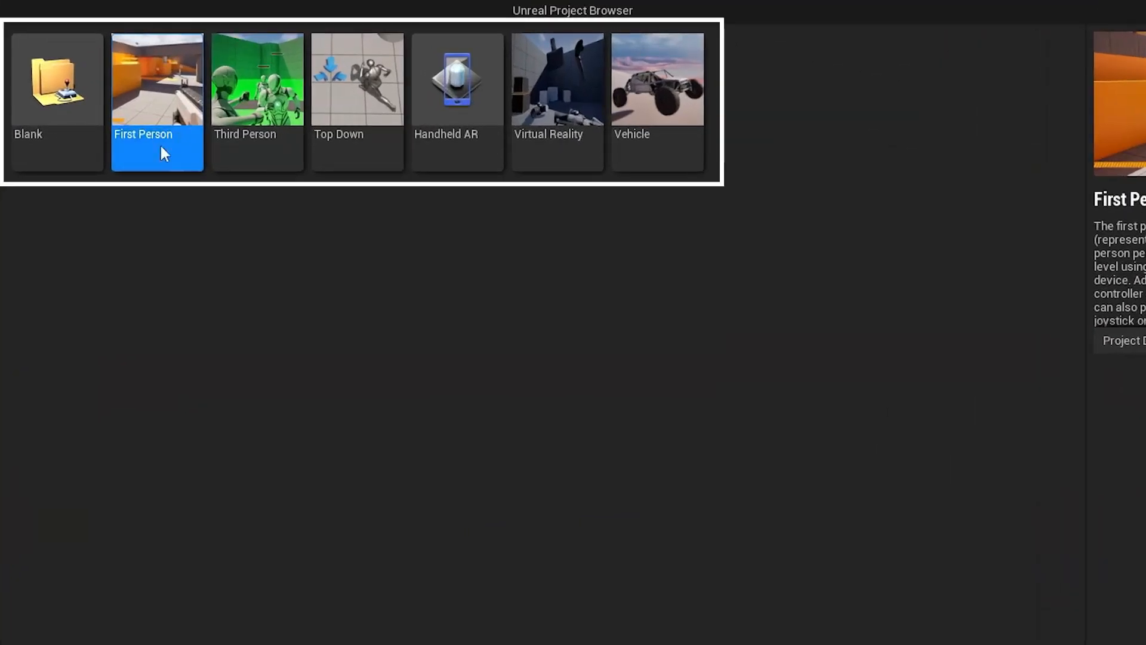
{"action": "left_click", "coordinate": [256, 78]}
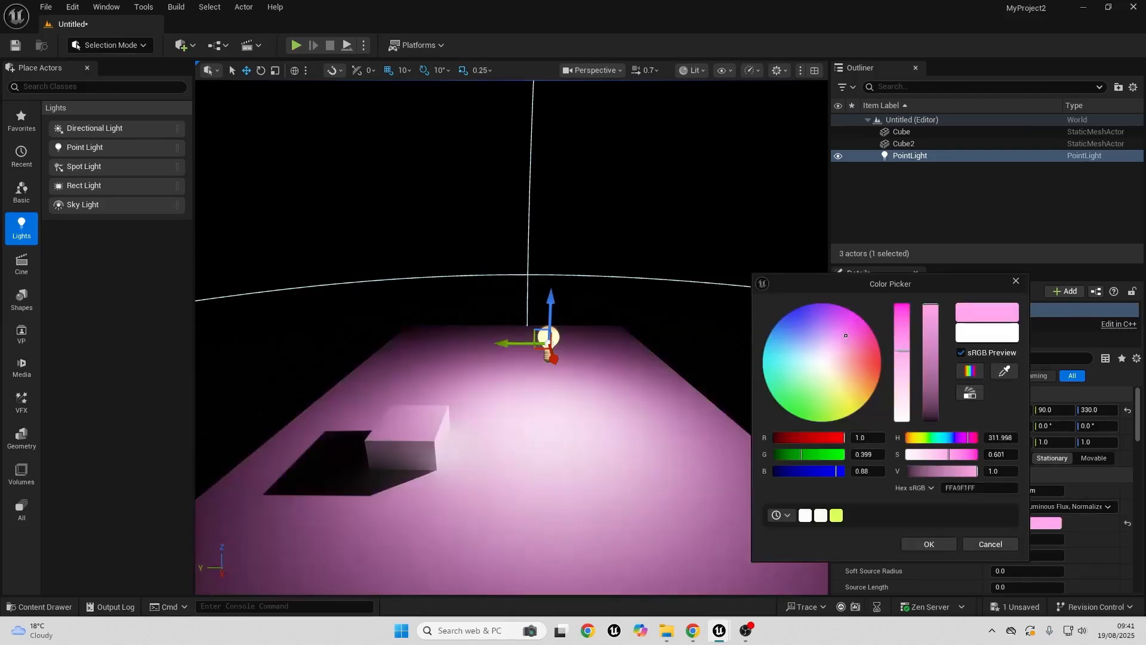
{"action": "left_click", "coordinate": [881, 363]}
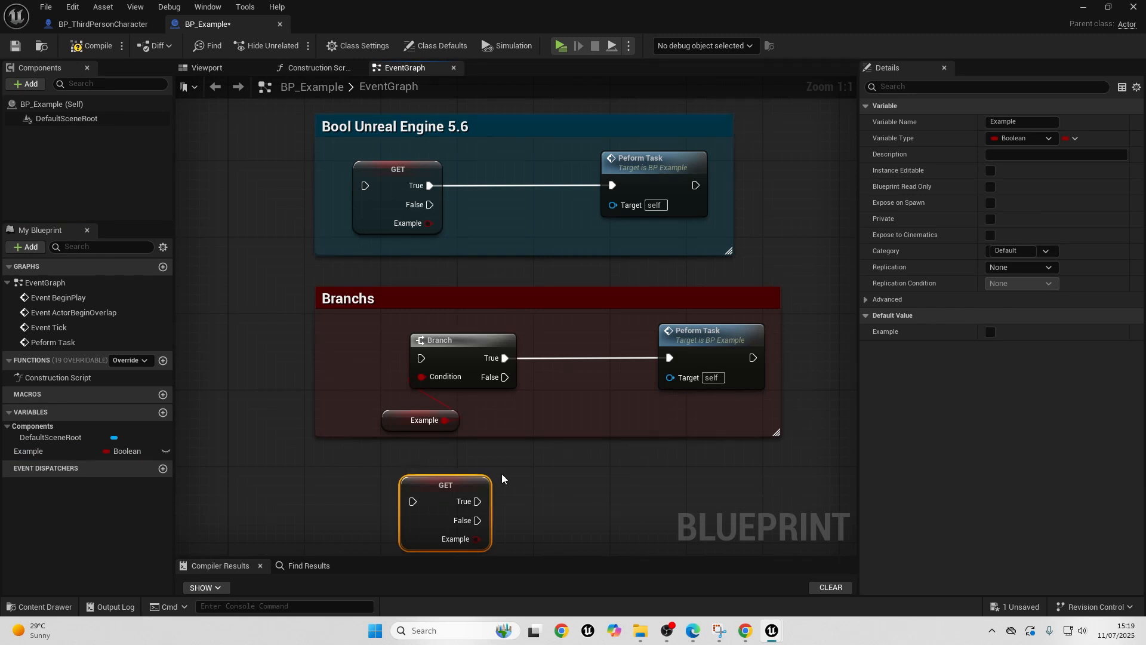
{"action": "left_click", "coordinate": [559, 46]}
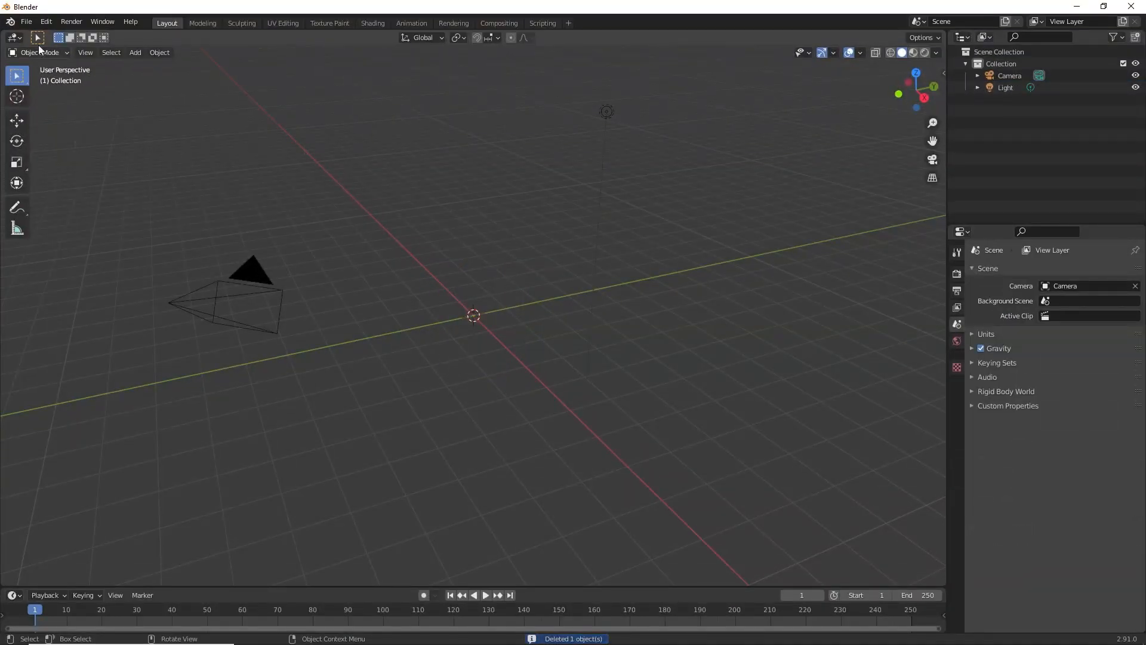
{"action": "left_click", "coordinate": [26, 22]}
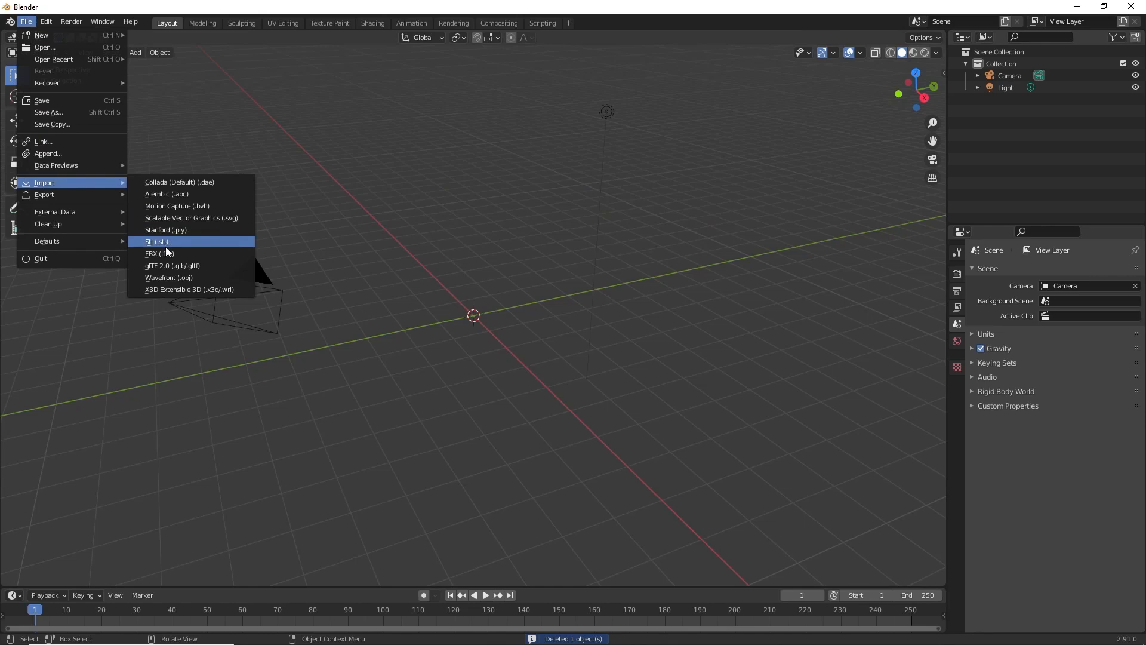
{"action": "left_click", "coordinate": [157, 241]}
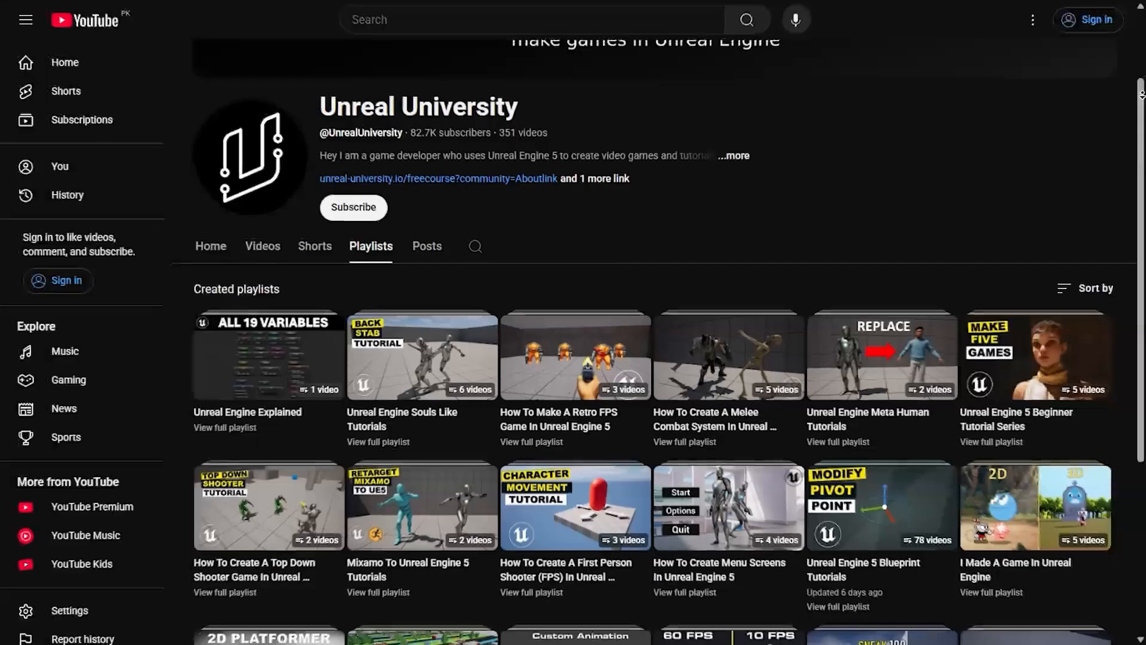
{"action": "scroll", "scroll_direction": "down", "scroll_amount": 3}
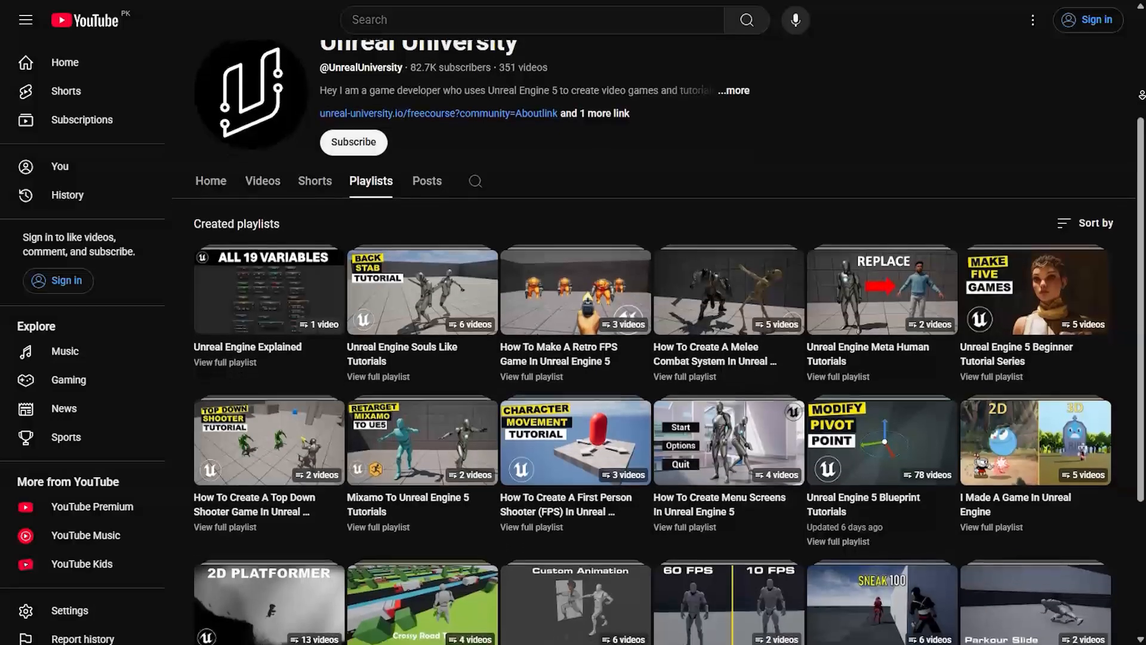
{"action": "scroll", "scroll_direction": "down", "scroll_amount": 3}
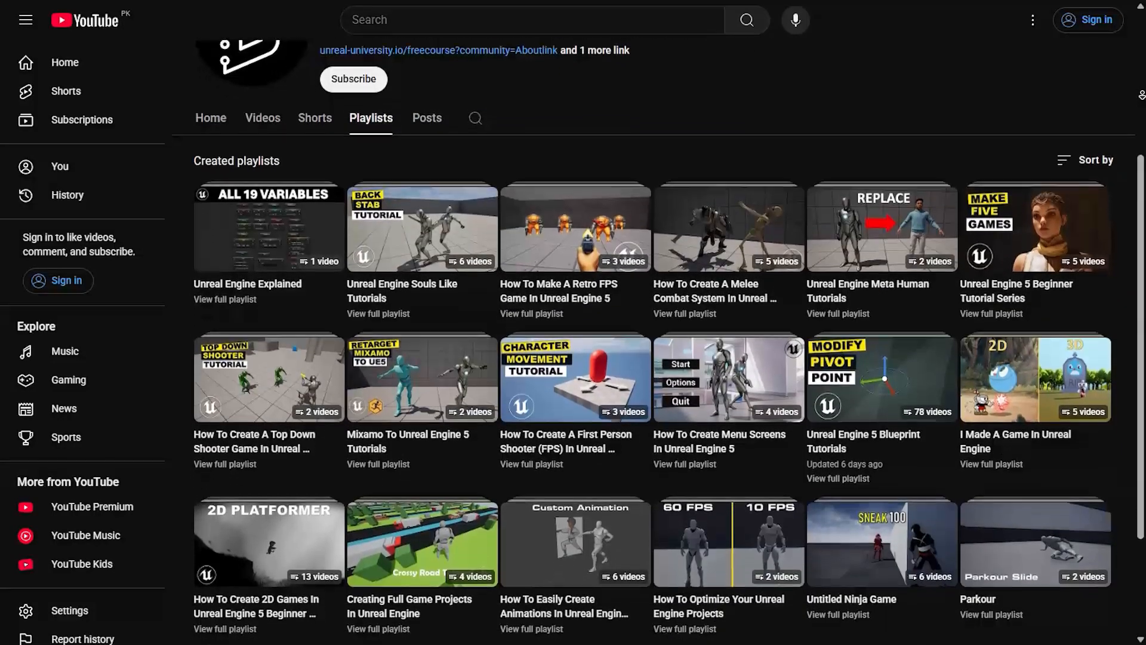
{"action": "scroll", "scroll_direction": "down", "scroll_amount": 3}
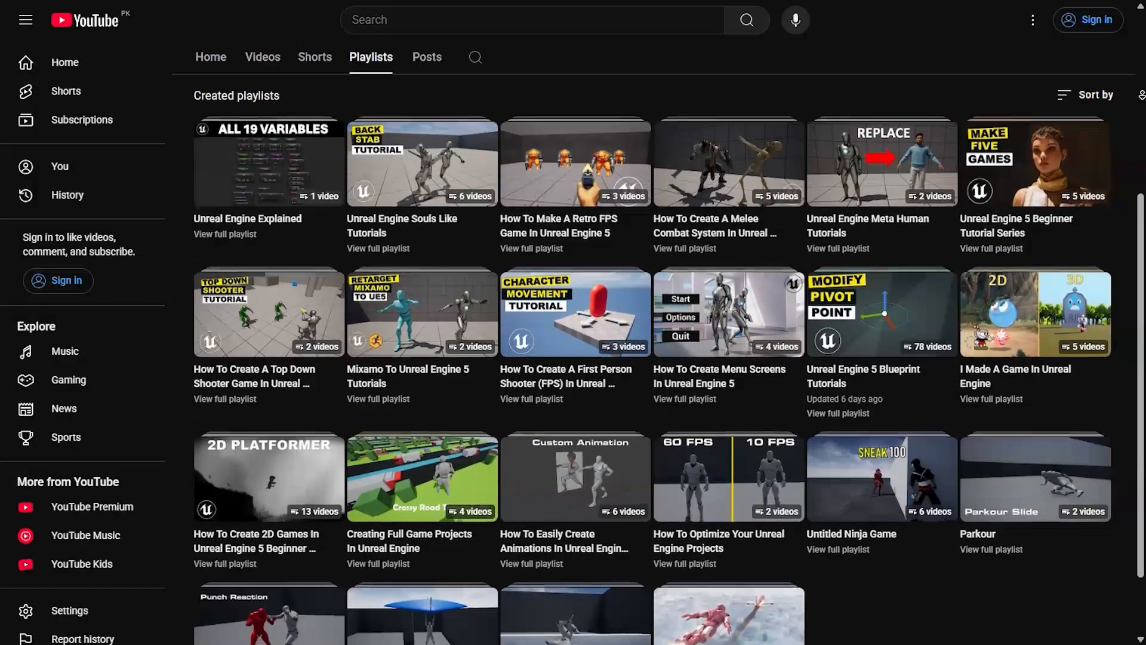
{"action": "scroll", "scroll_direction": "down", "scroll_amount": 3}
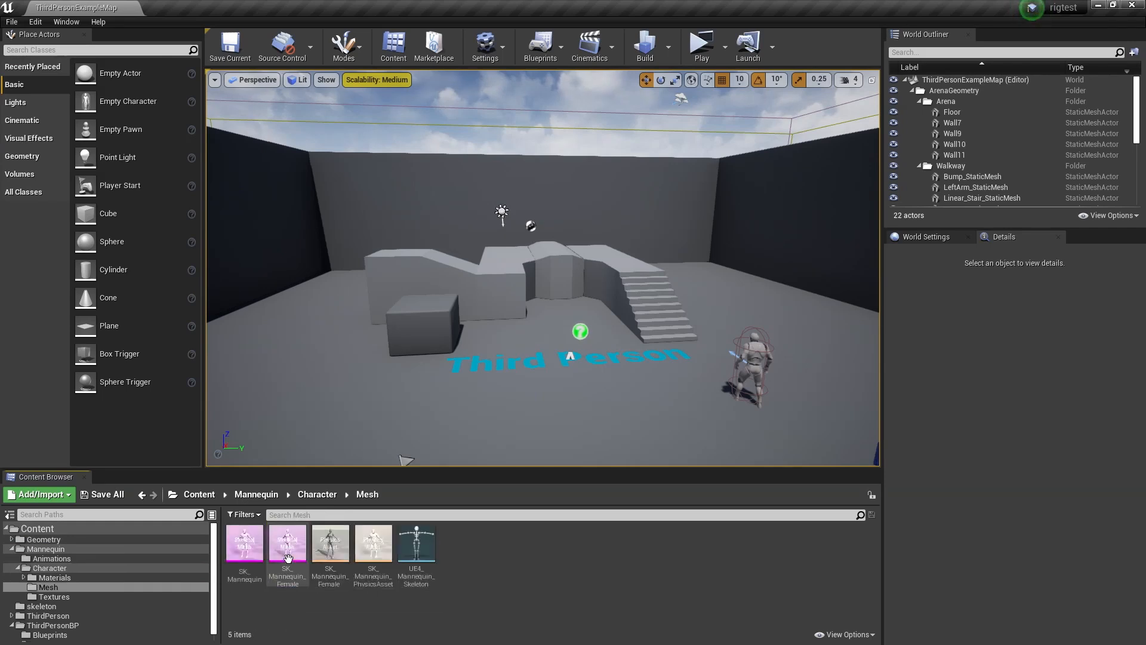
{"action": "mouse_move", "coordinate": [244, 545]}
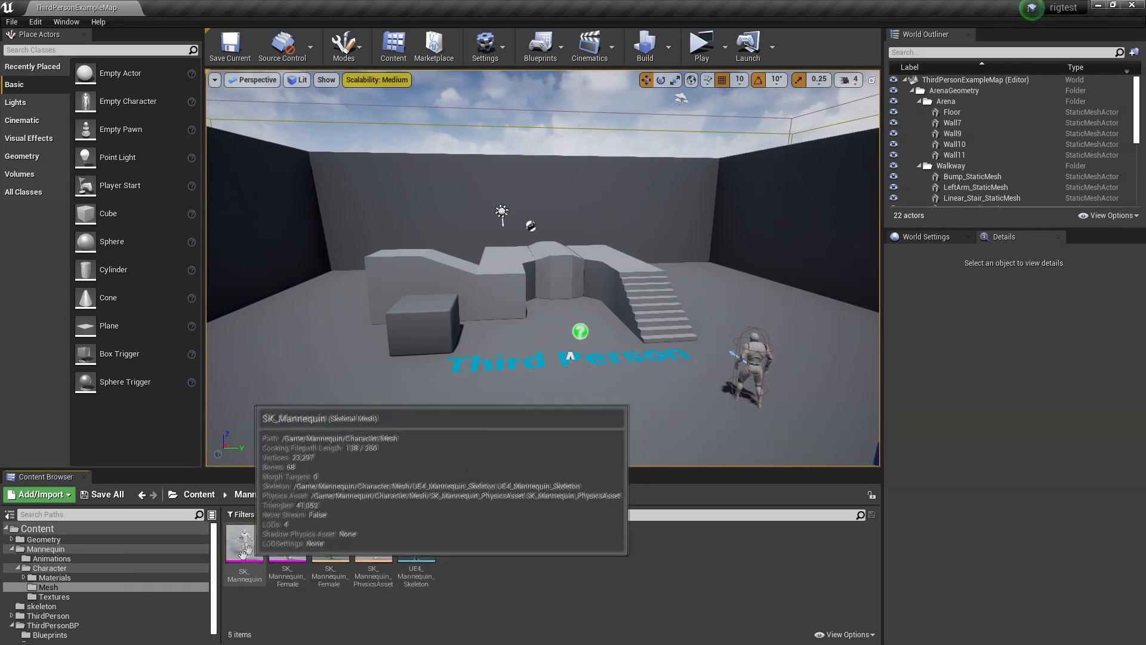
- Bring up SK_Mannequin's options, then play-test the level with the zombie character
{"action": "right_click", "coordinate": [244, 545]}
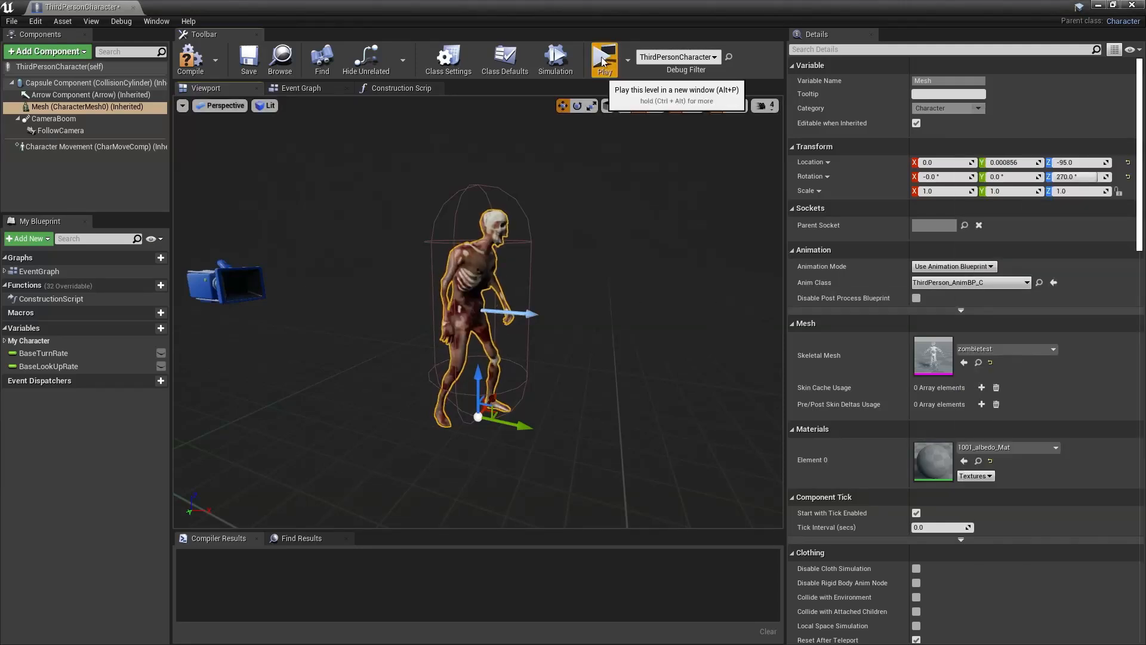
{"action": "left_click", "coordinate": [603, 60]}
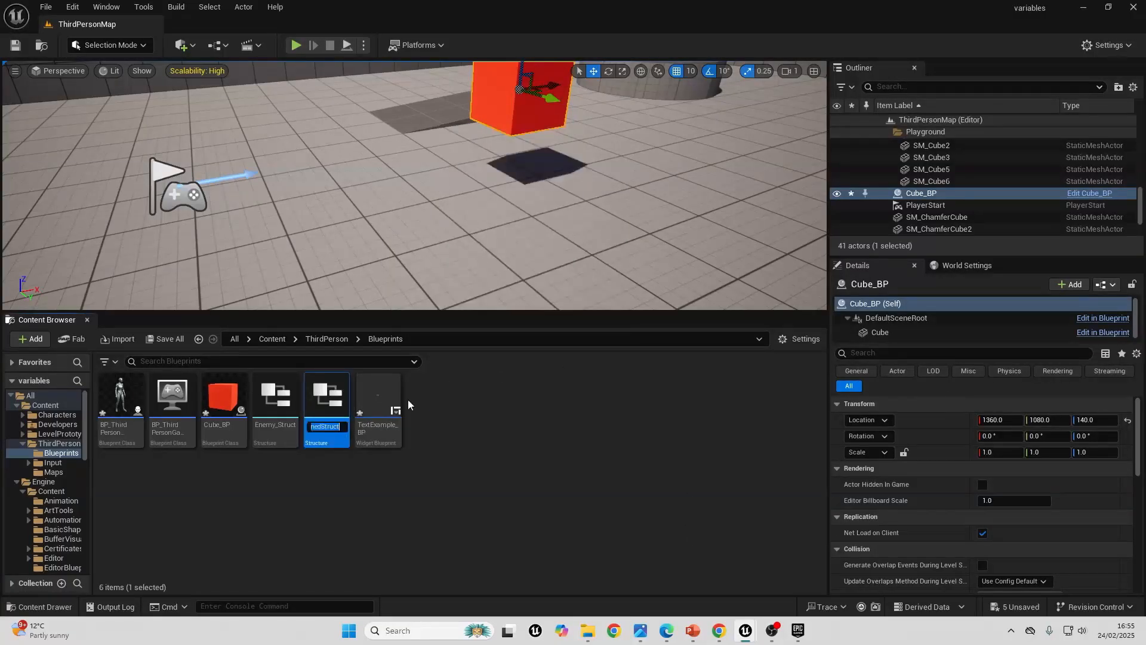
{"action": "mouse_move", "coordinate": [521, 416]}
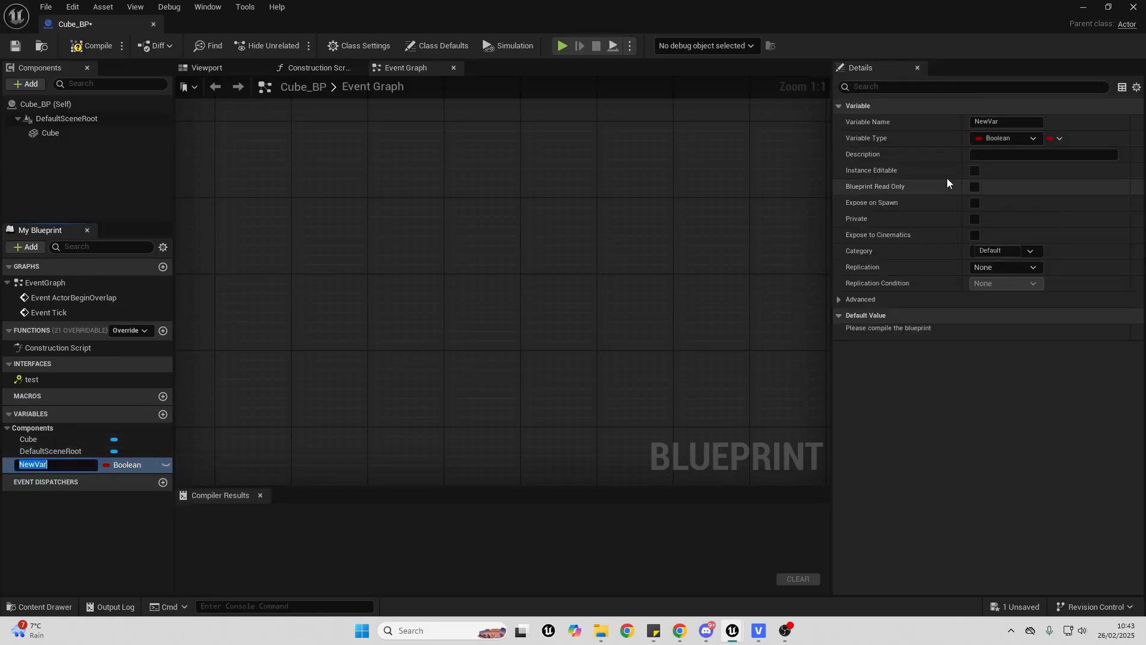
- Add a new variable of type Boolean to Cube_BP's My Blueprint panel
{"action": "left_click", "coordinate": [1031, 137]}
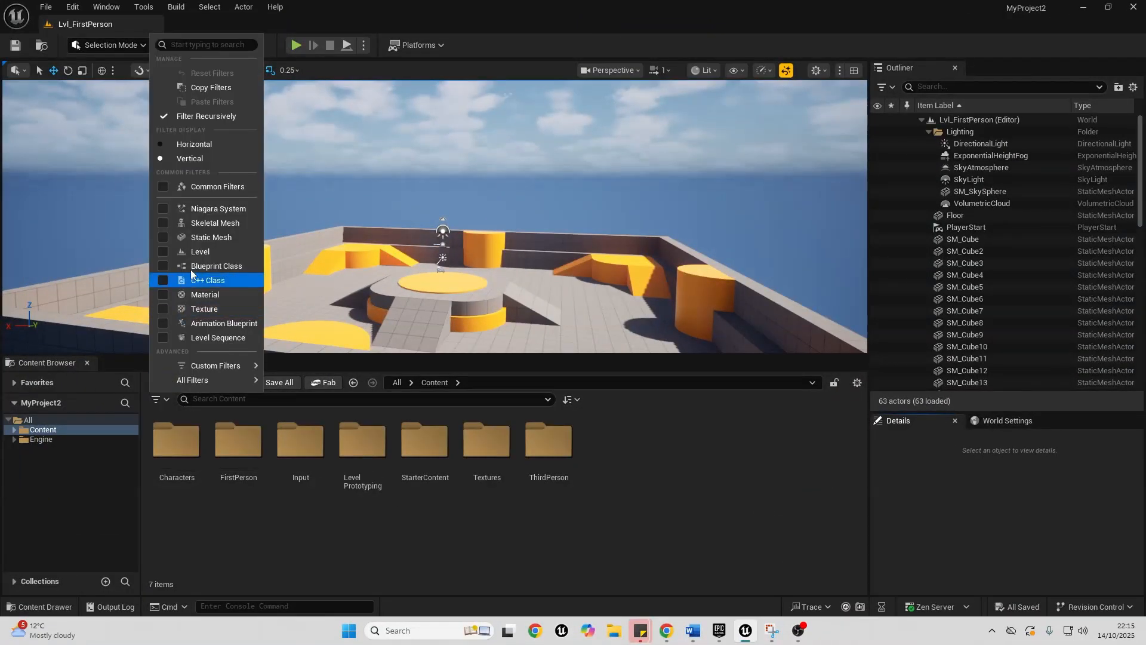
- Filter to Static Mesh assets, then colour the ThirdPerson folder purple
{"action": "left_click", "coordinate": [211, 237]}
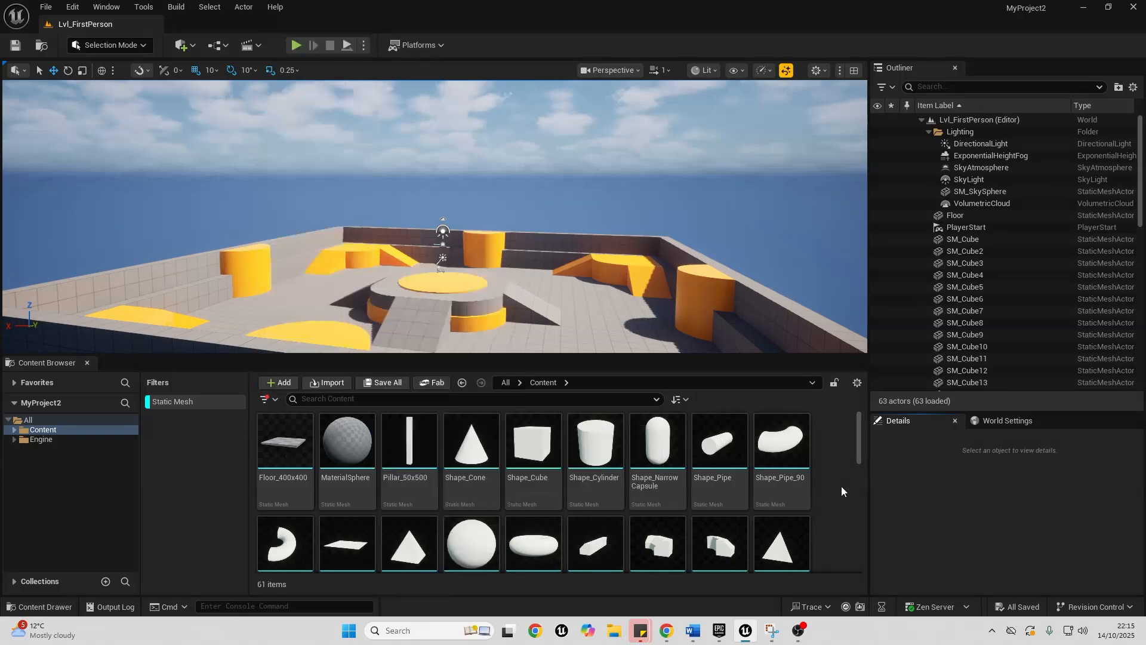
{"action": "scroll", "scroll_direction": "down", "scroll_amount": 3}
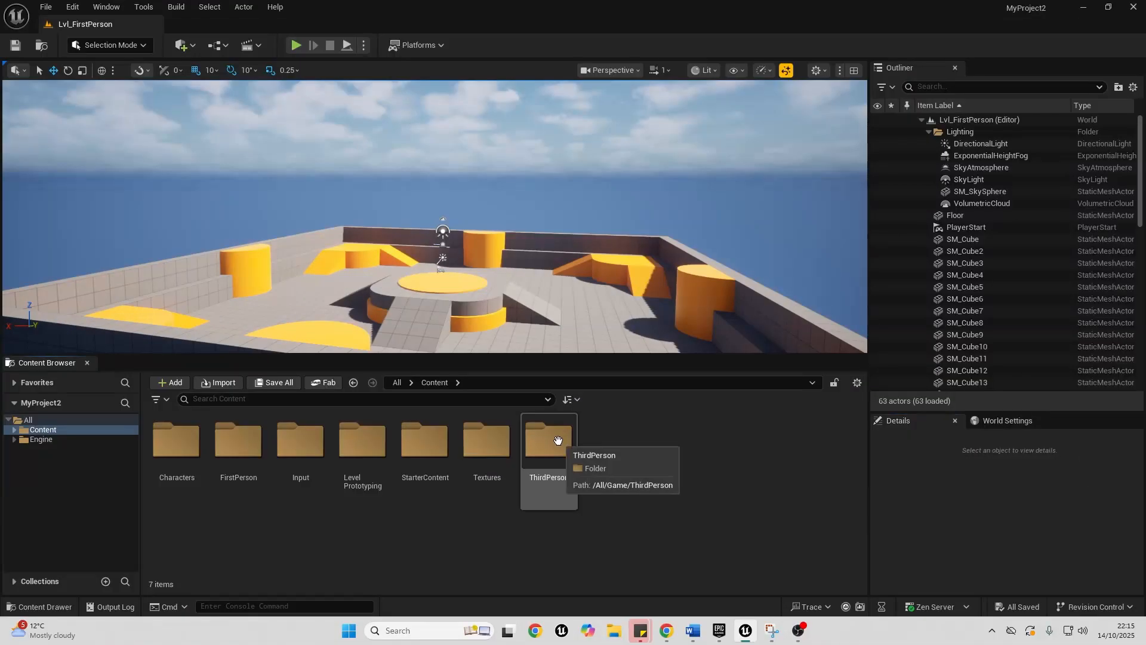
{"action": "right_click", "coordinate": [547, 440]}
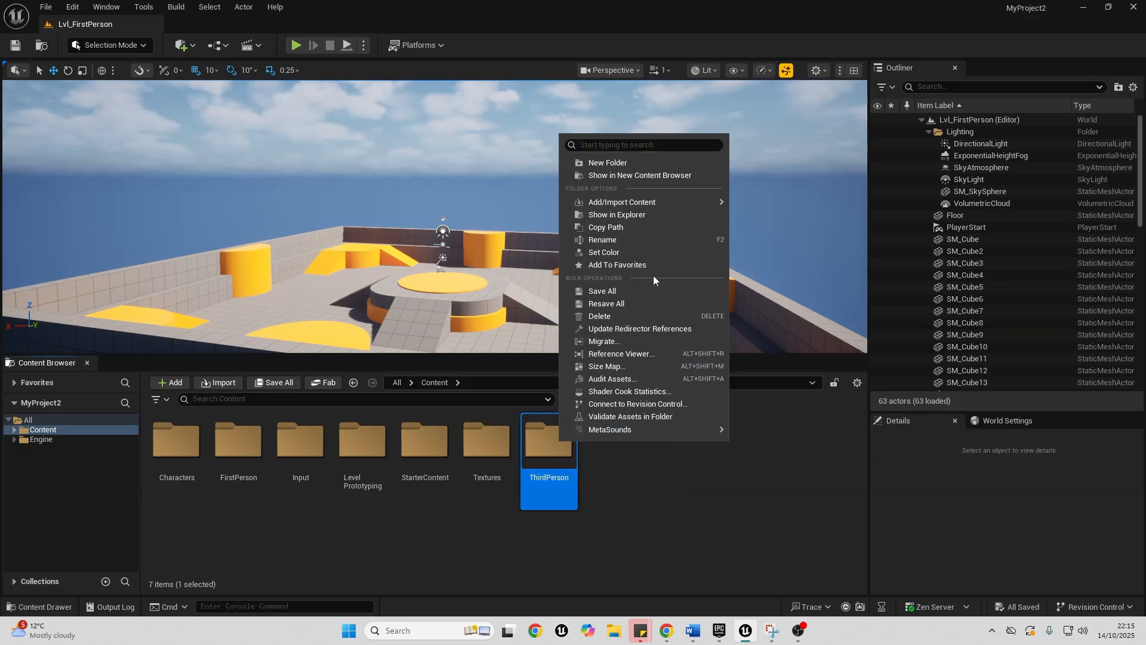
{"action": "left_click", "coordinate": [603, 253]}
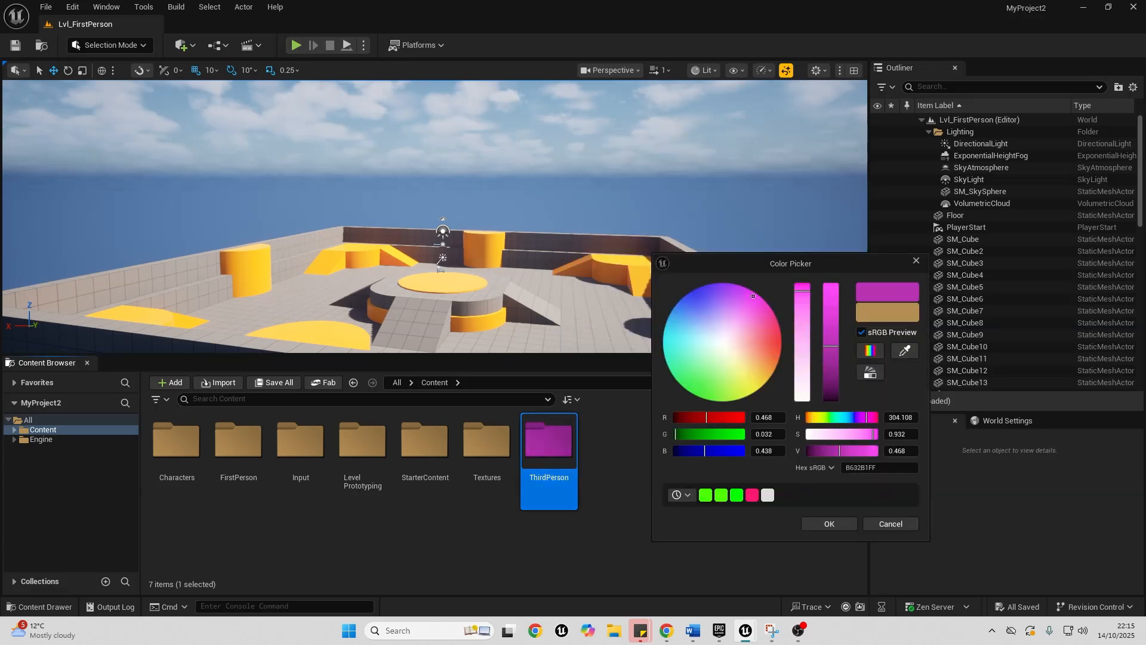
{"action": "left_click", "coordinate": [721, 283]}
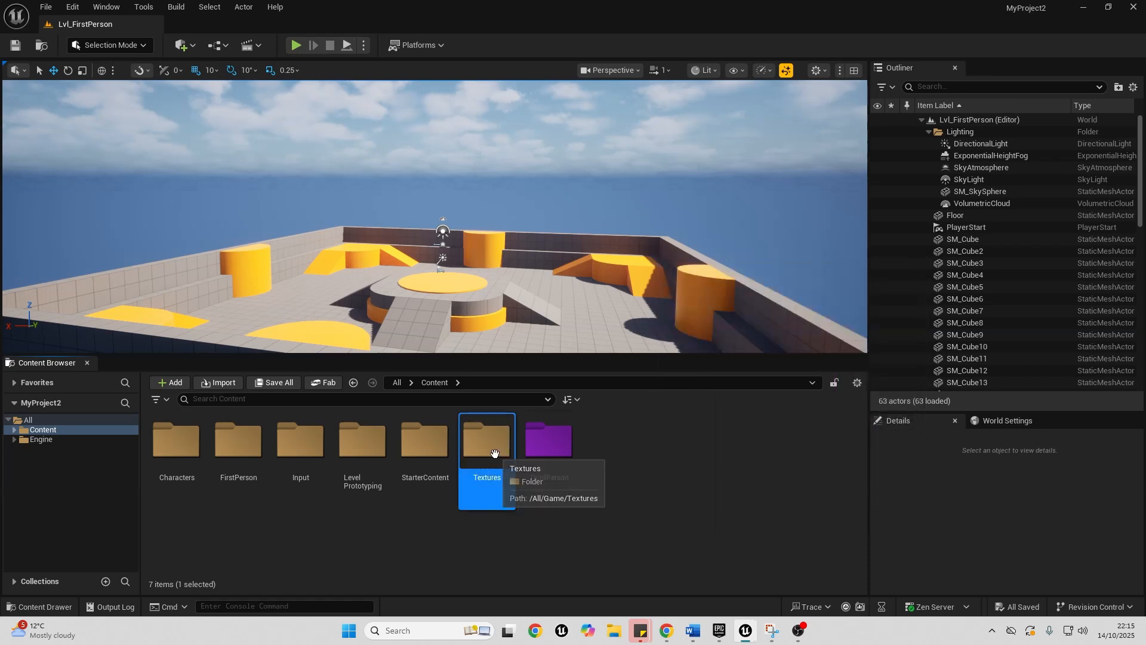
- Colour the Textures folder green
{"action": "right_click", "coordinate": [486, 453]}
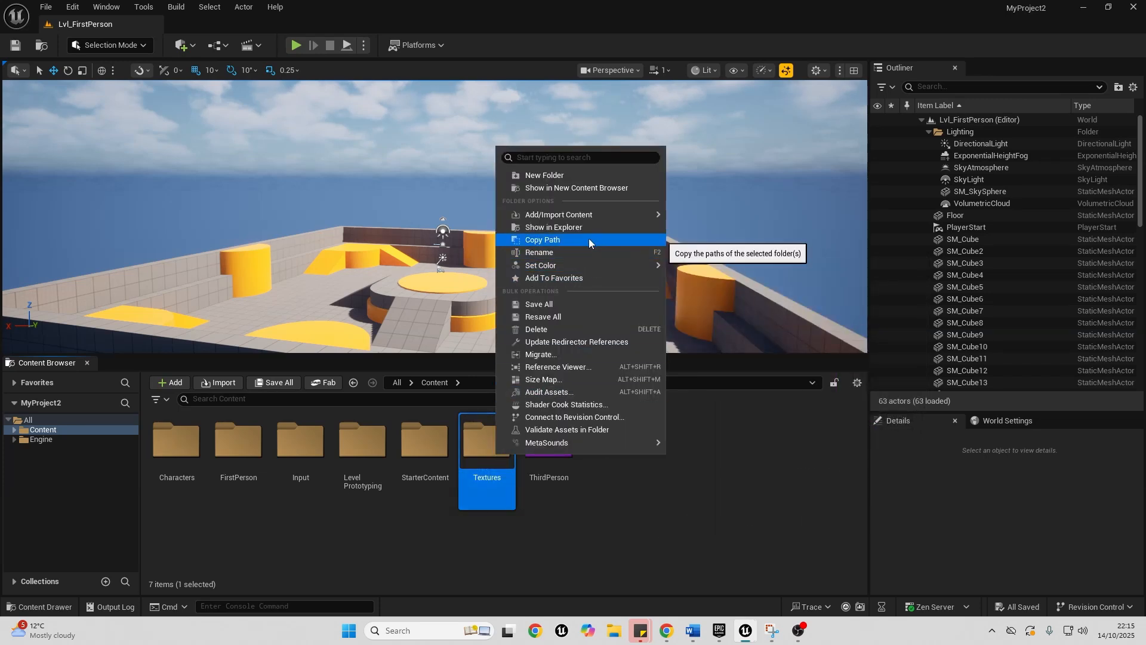
{"action": "mouse_move", "coordinate": [541, 264]}
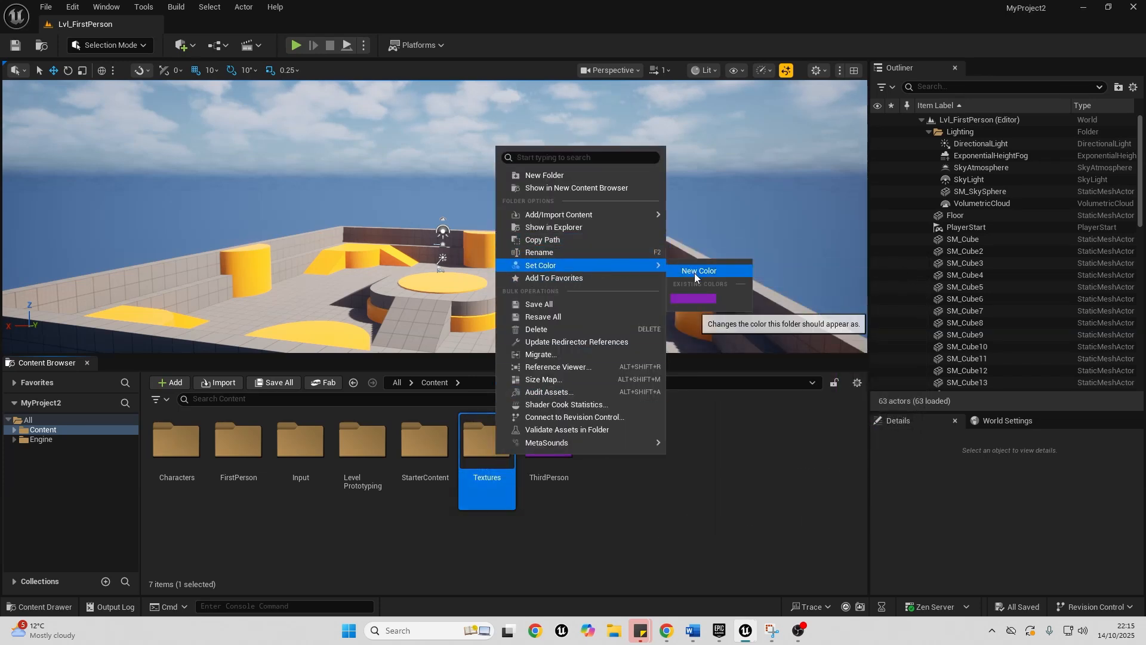
{"action": "left_click", "coordinate": [697, 270]}
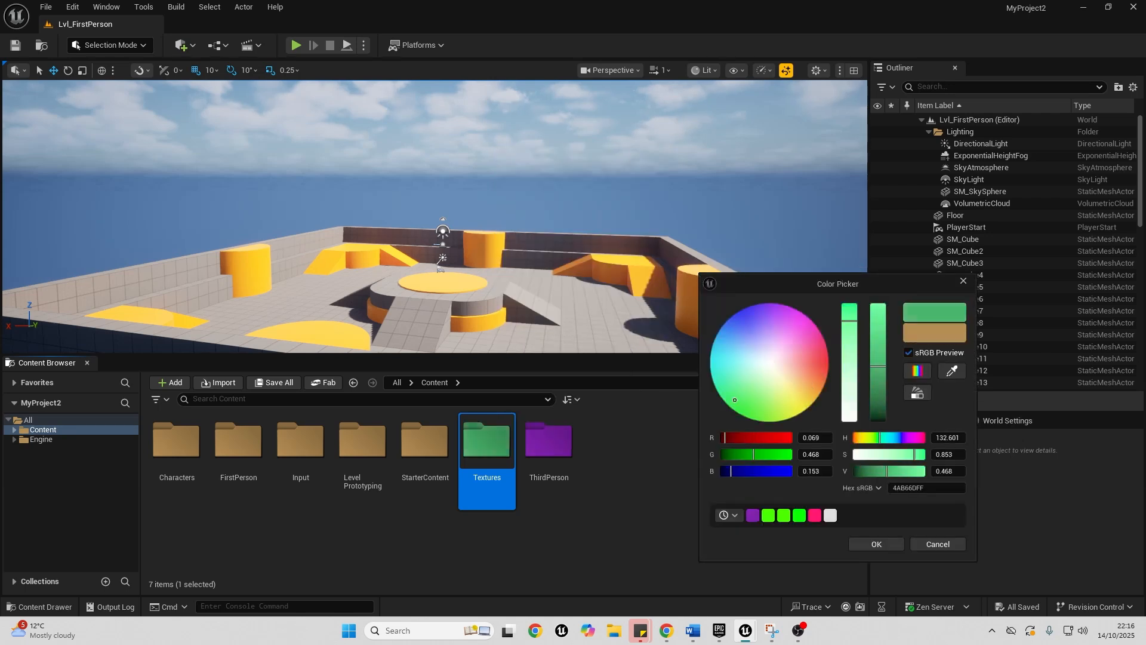
{"action": "left_click", "coordinate": [875, 543]}
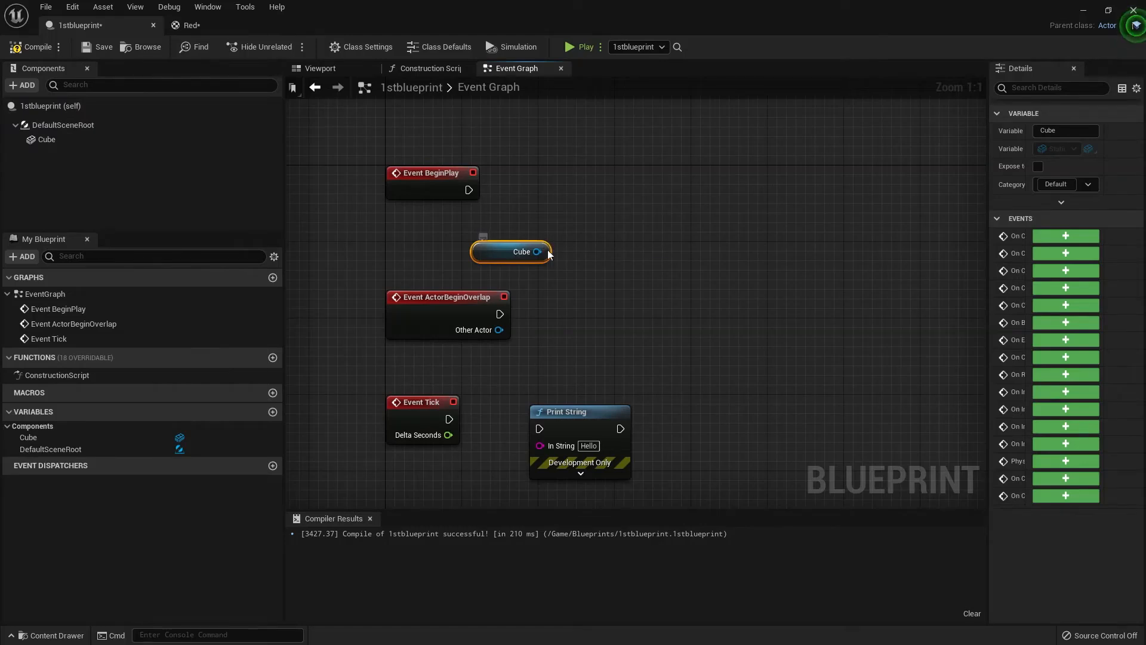
- Add a Set Material node using Red, wire it from Event BeginPlay, and nudge Print String
{"action": "left_click_drag", "start_coordinate": [539, 251], "coordinate": [596, 175]}
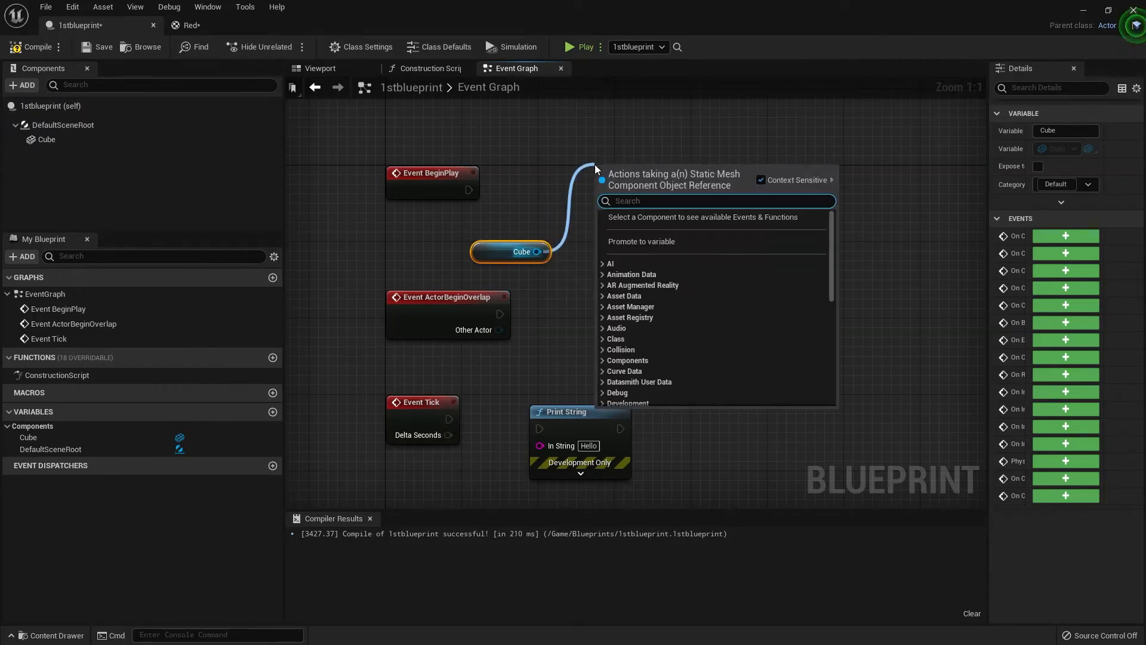
{"action": "type", "text": "set mat"}
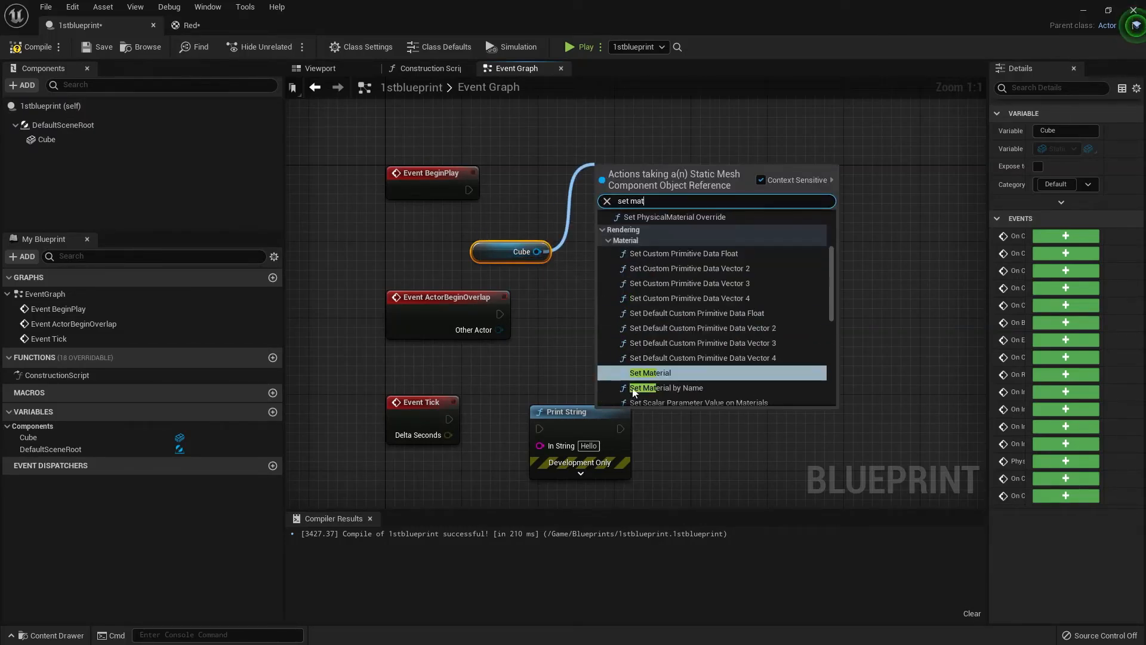
{"action": "left_click", "coordinate": [648, 373]}
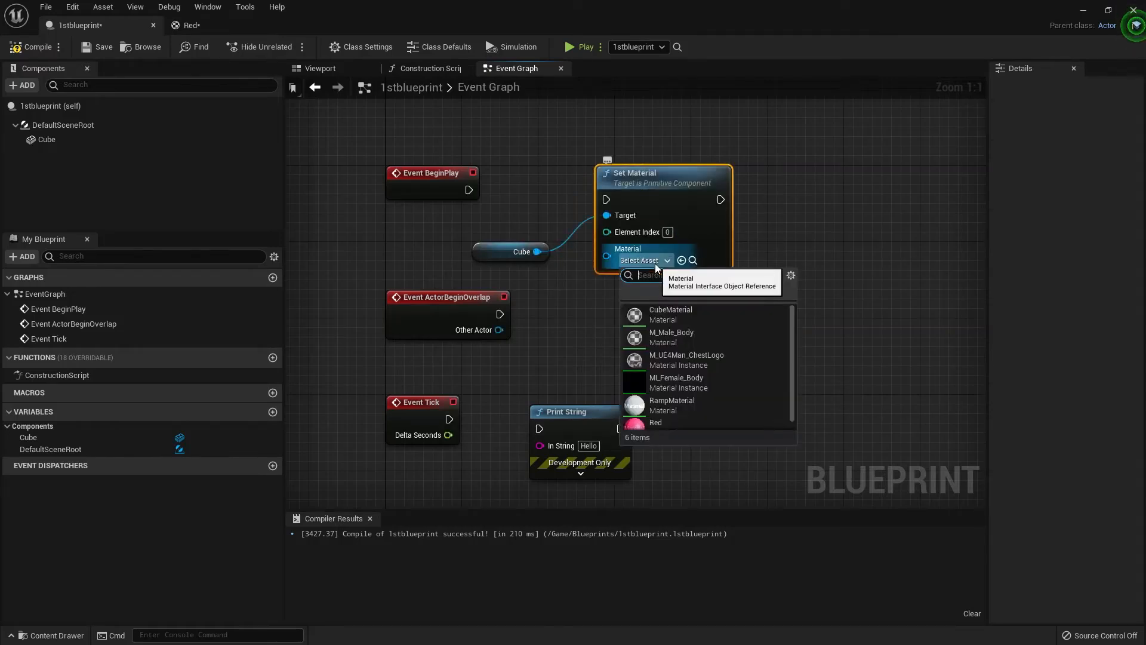
{"action": "left_click", "coordinate": [654, 422]}
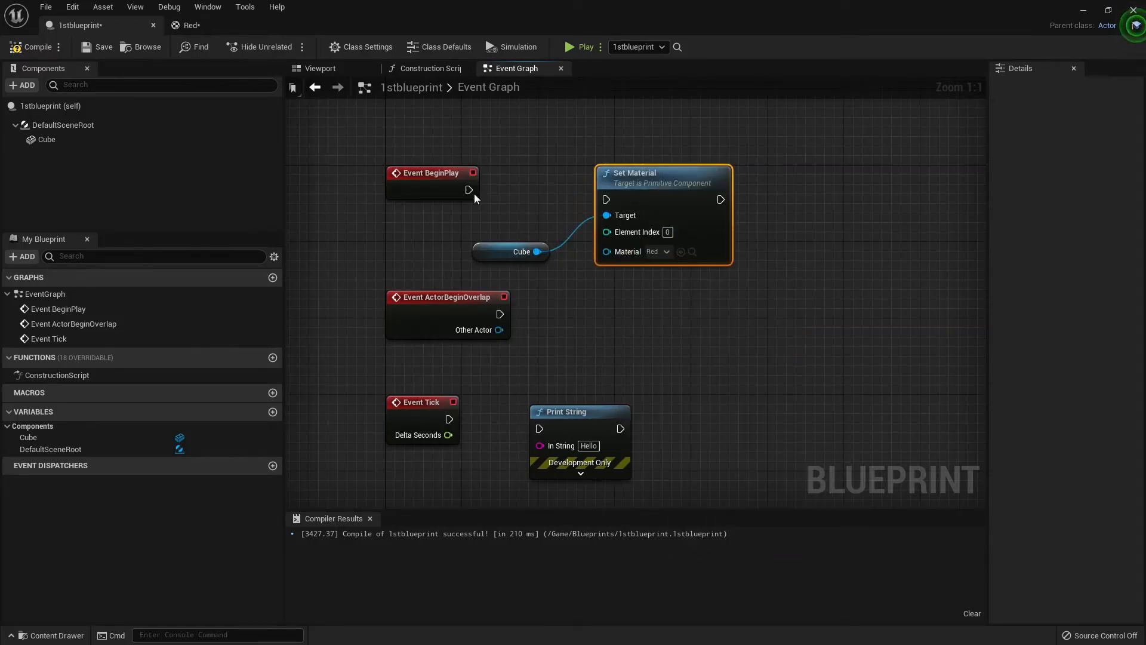
{"action": "left_click_drag", "start_coordinate": [468, 189], "coordinate": [606, 199]}
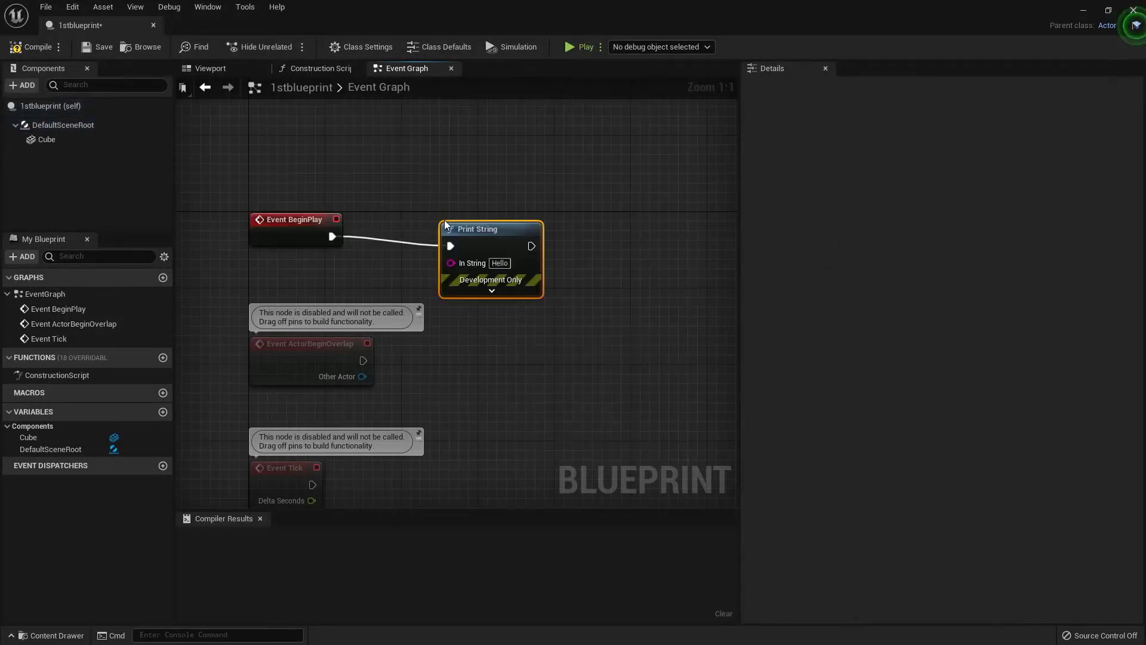
{"action": "left_click_drag", "start_coordinate": [489, 228], "coordinate": [471, 210]}
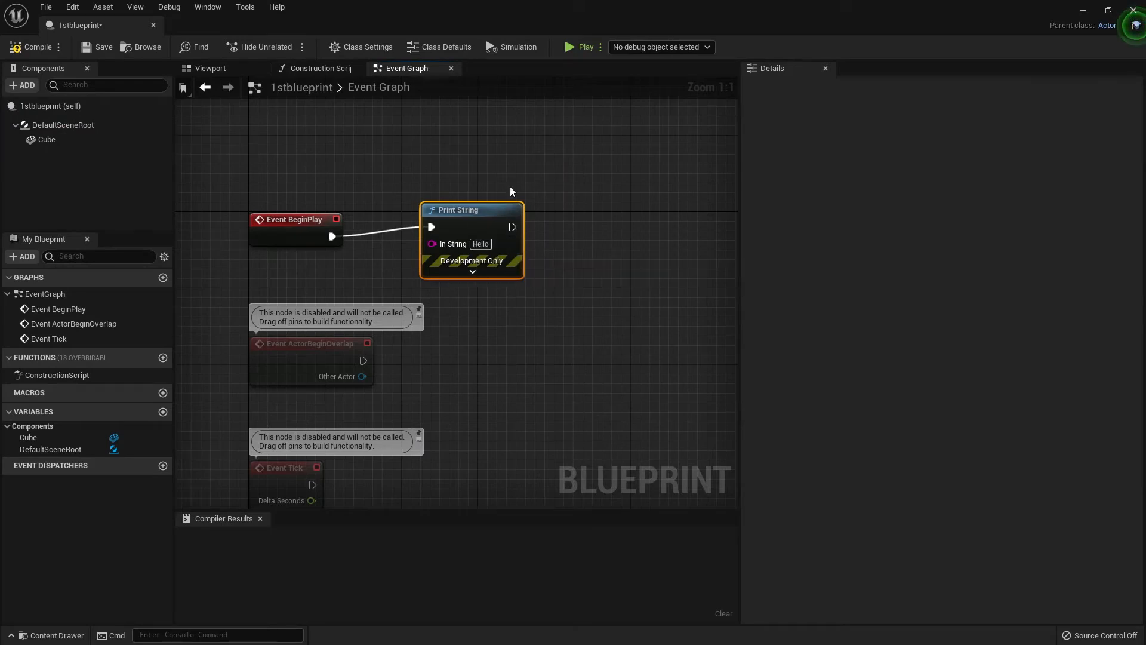
{"action": "mouse_move", "coordinate": [618, 256]}
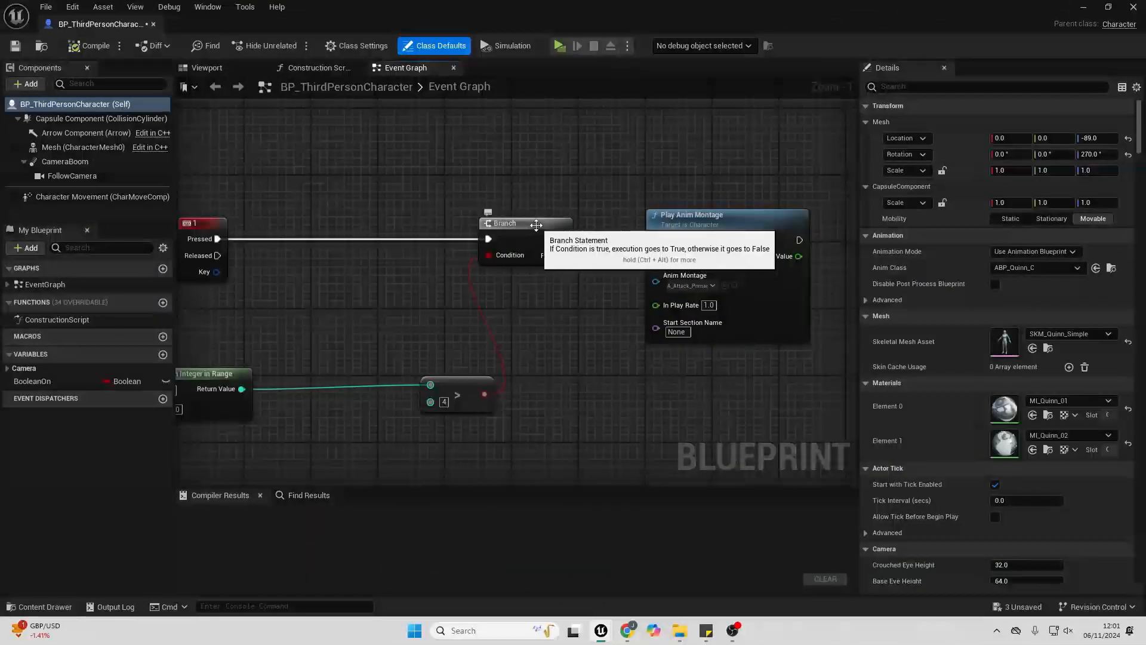
- Breakpoint the Branch node, simulate to hit it, and add a Set NewVar_0 node
{"action": "right_click", "coordinate": [504, 222]}
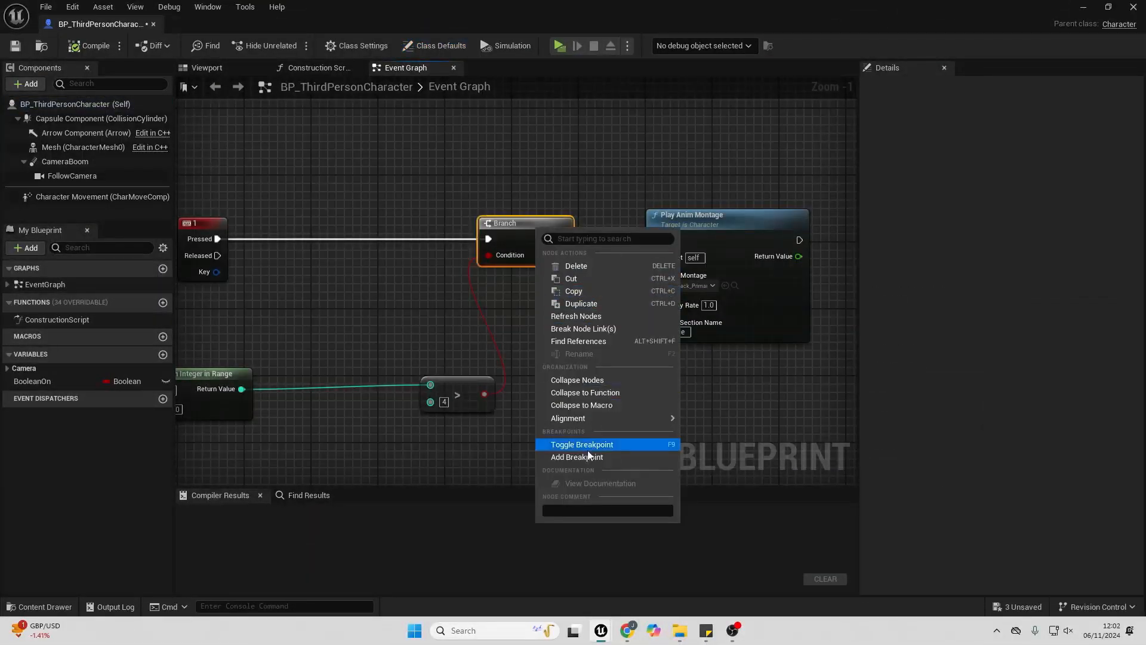
{"action": "left_click", "coordinate": [576, 456]}
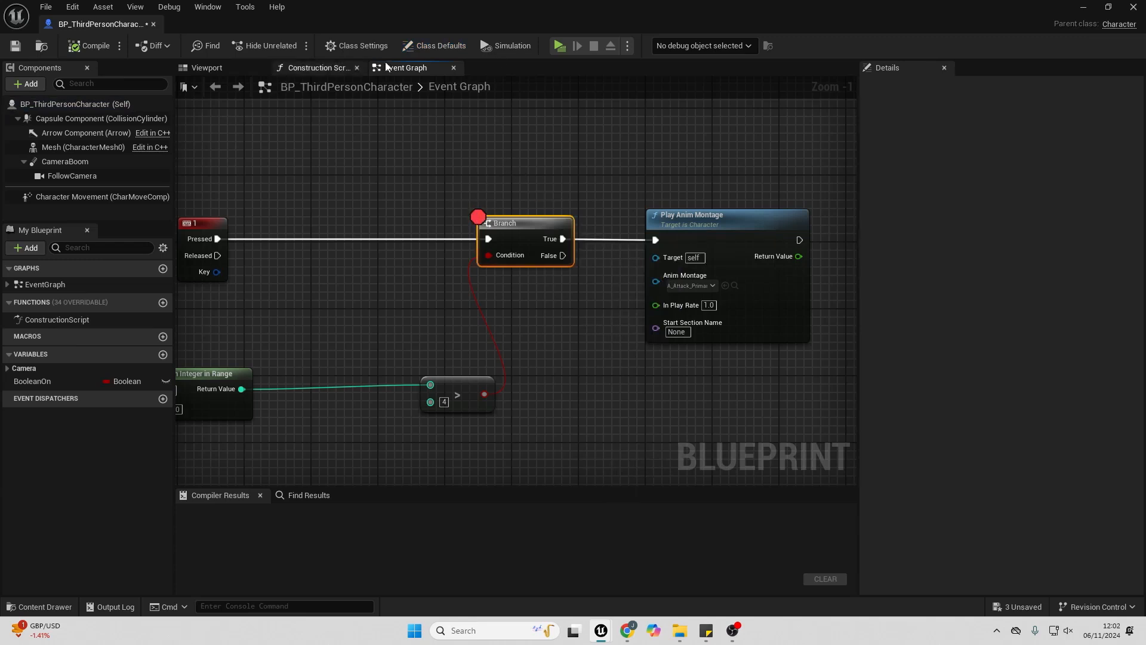
{"action": "left_click", "coordinate": [558, 45]}
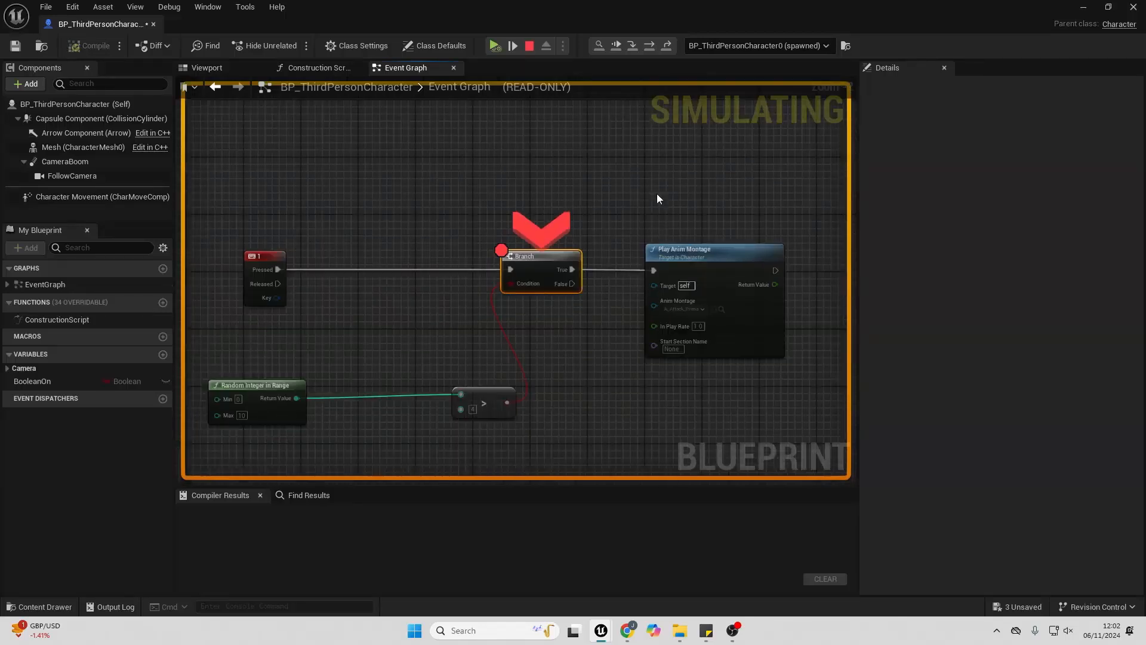
{"action": "mouse_move", "coordinate": [338, 190]}
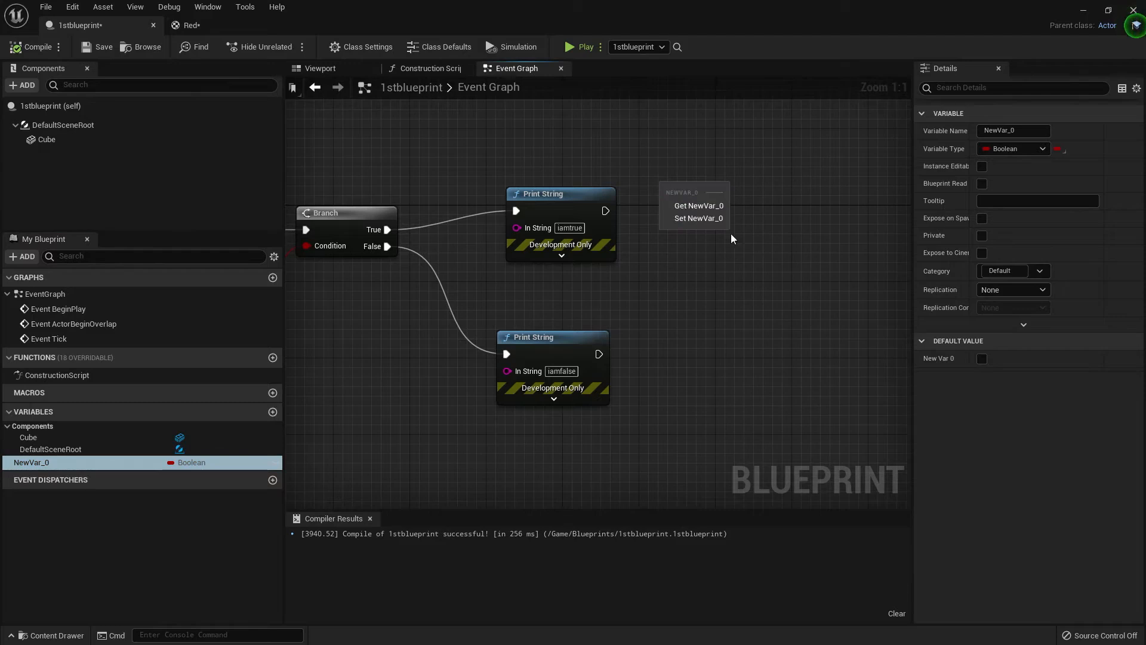
{"action": "left_click", "coordinate": [698, 218]}
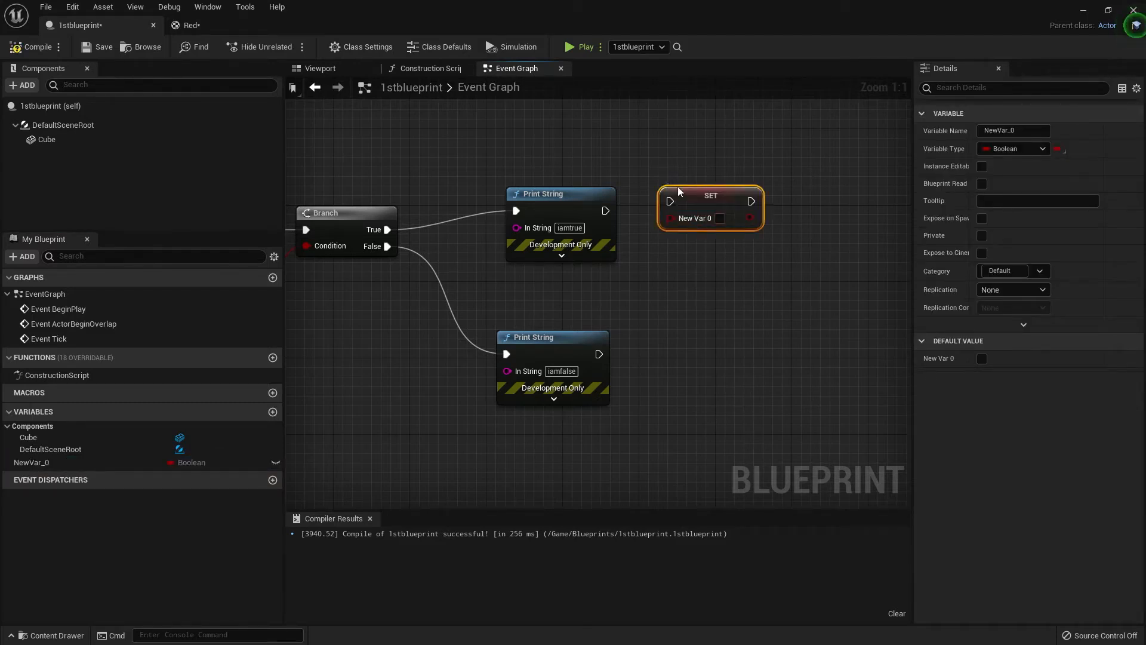
{"action": "left_click", "coordinate": [576, 46]}
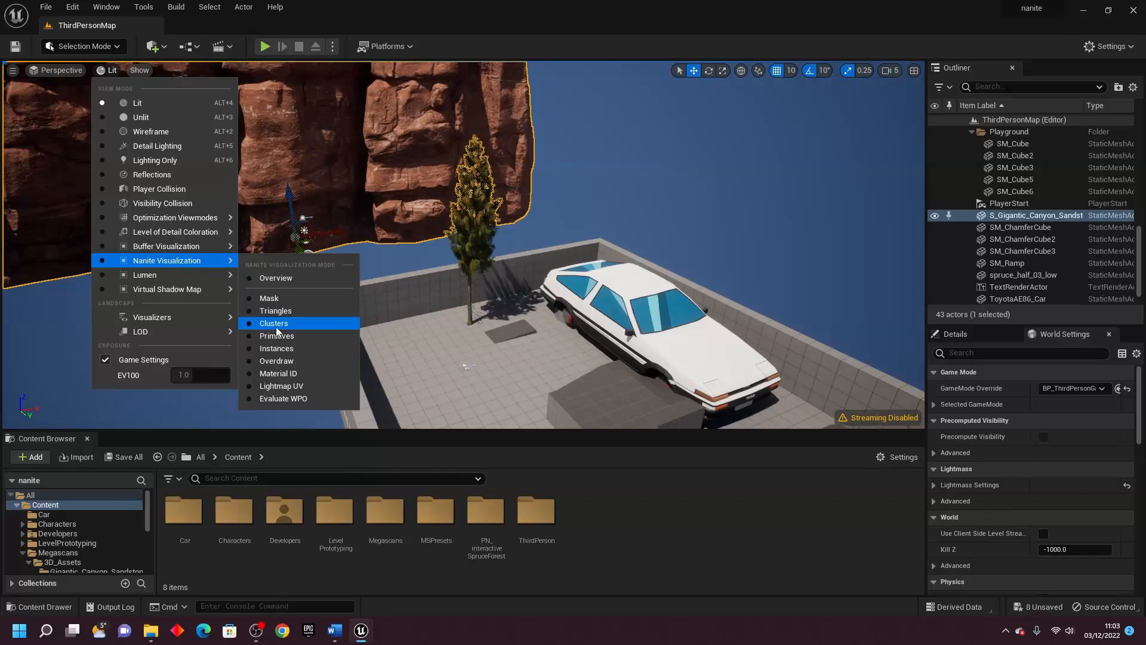
- Switch the viewport view mode to Nanite Visualization > Clusters
{"action": "left_click", "coordinate": [273, 323]}
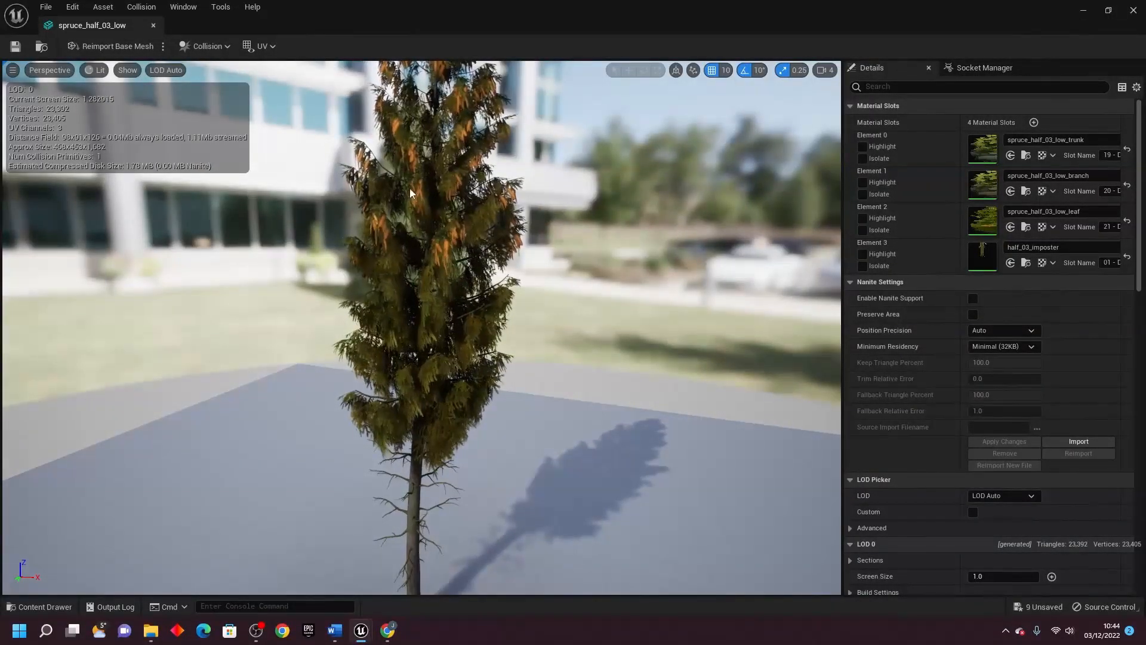
- Tick Enable Nanite Support on spruce_half_03_low and apply the changes
{"action": "left_click", "coordinate": [973, 297]}
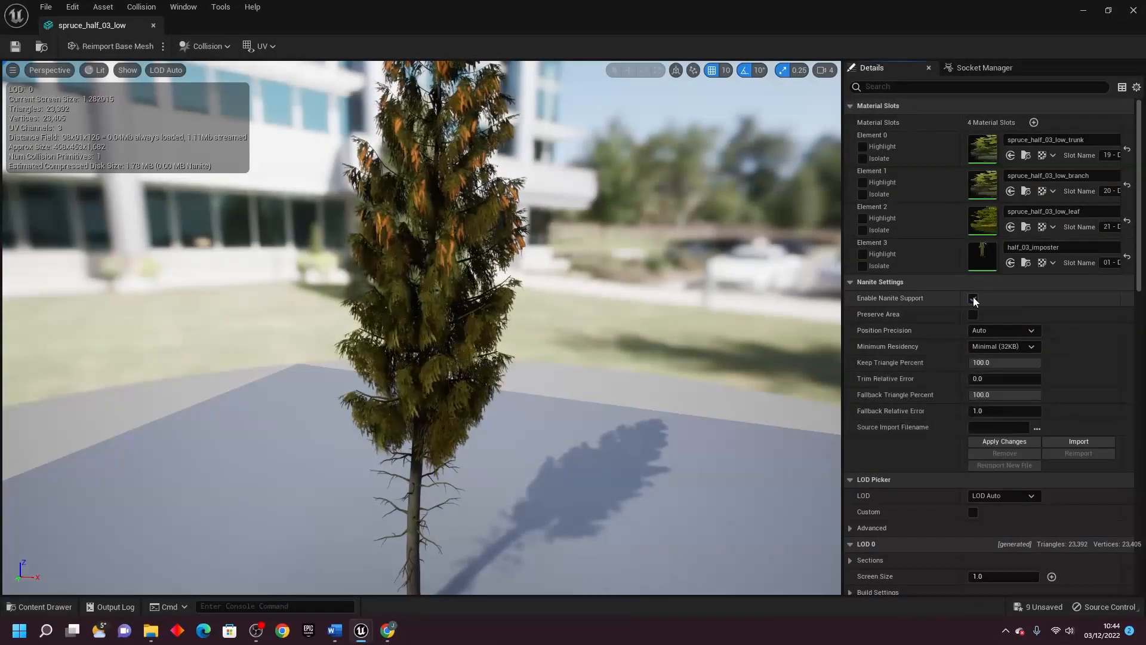
{"action": "left_click", "coordinate": [973, 299]}
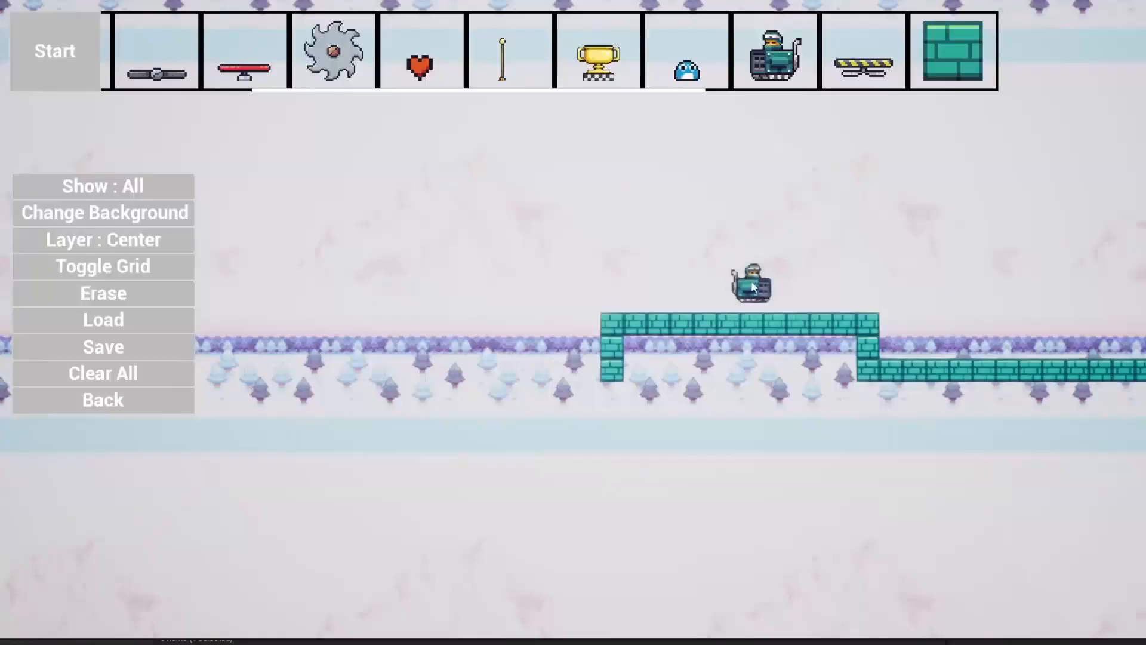
- Place a robot enemy on the teal platform and a spike trap in the sky level
{"action": "left_click", "coordinate": [54, 50]}
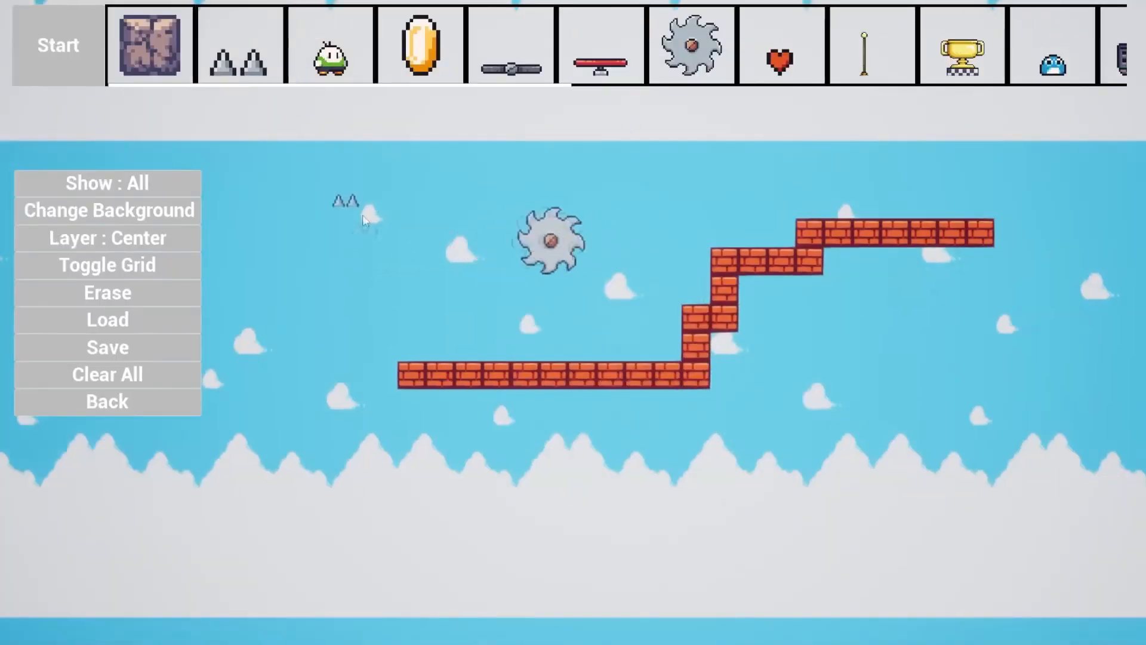
{"action": "left_click", "coordinate": [57, 45]}
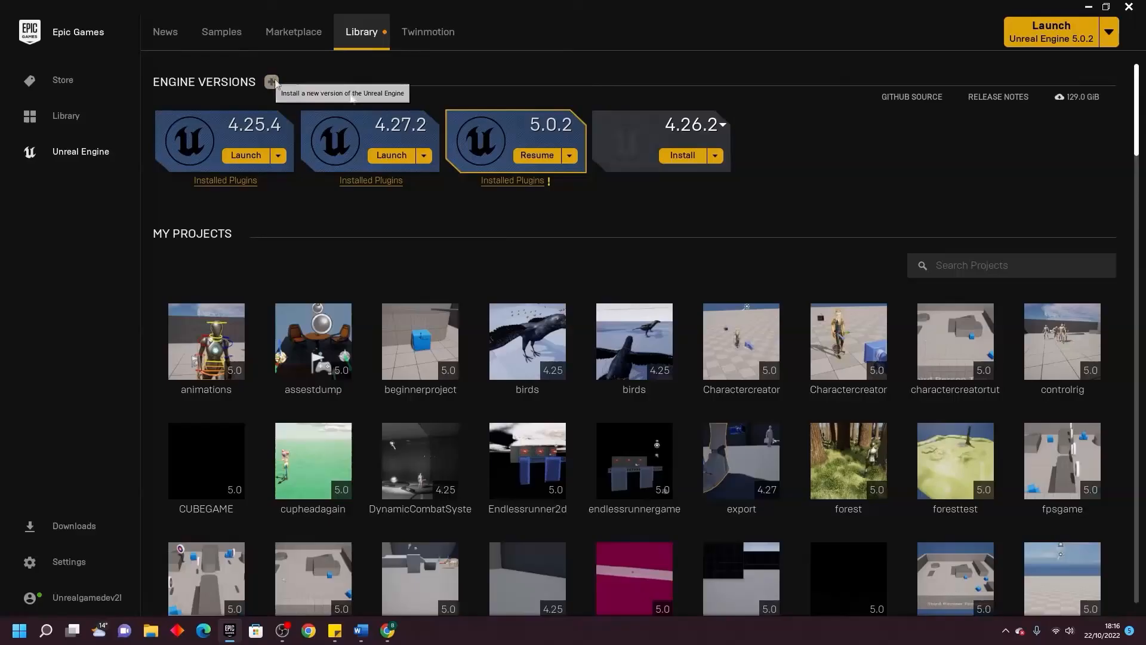
- Open the PaperZD Marketplace page, start Install to Engine, then close the dialog
{"action": "left_click", "coordinate": [293, 32]}
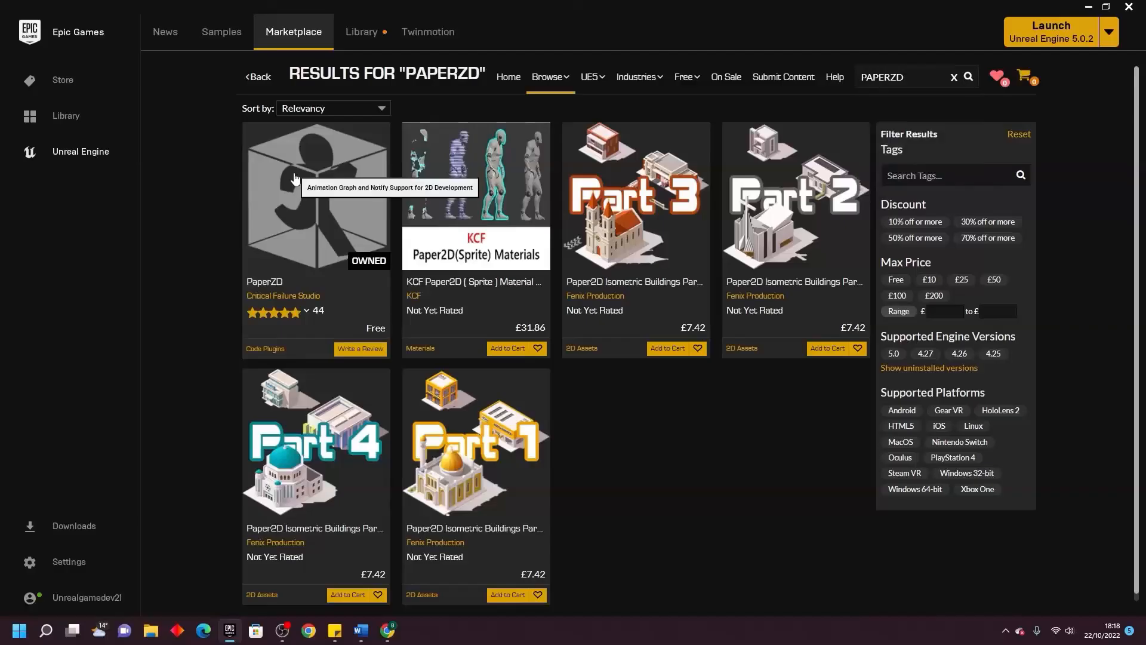
{"action": "left_click", "coordinate": [315, 198]}
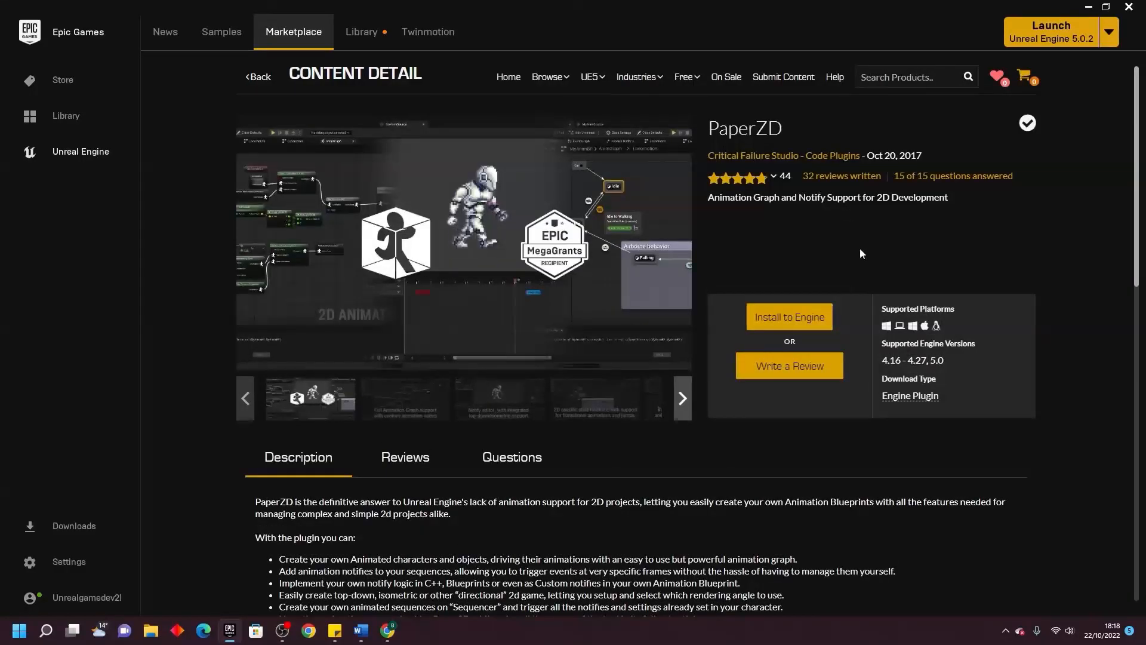
{"action": "left_click", "coordinate": [788, 317]}
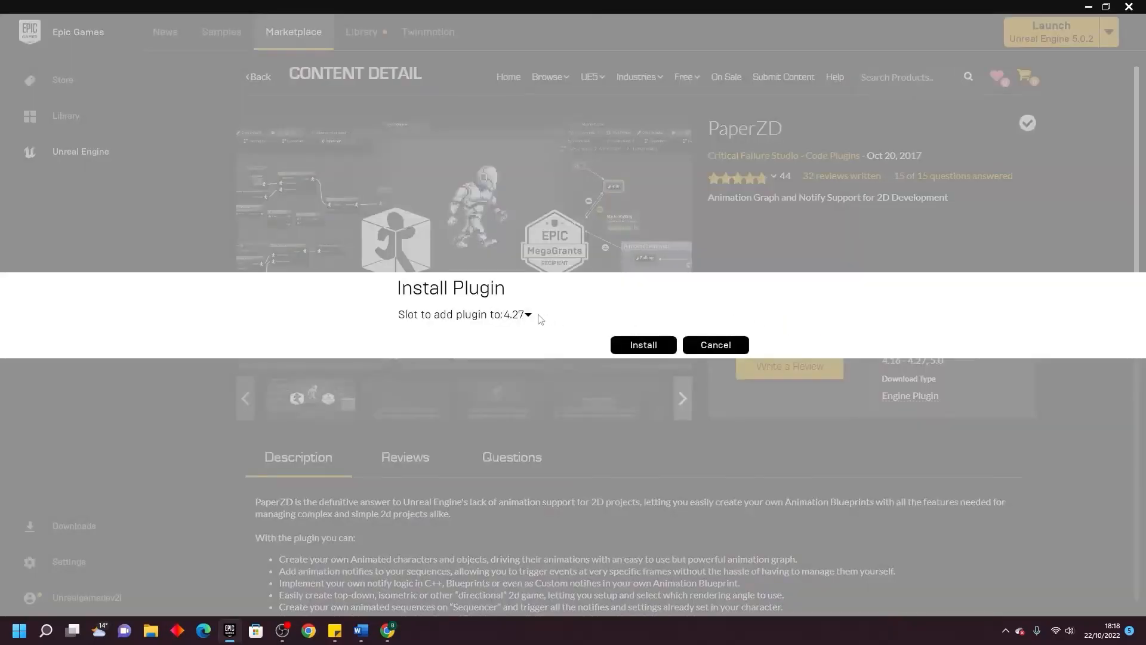
{"action": "left_click", "coordinate": [518, 313]}
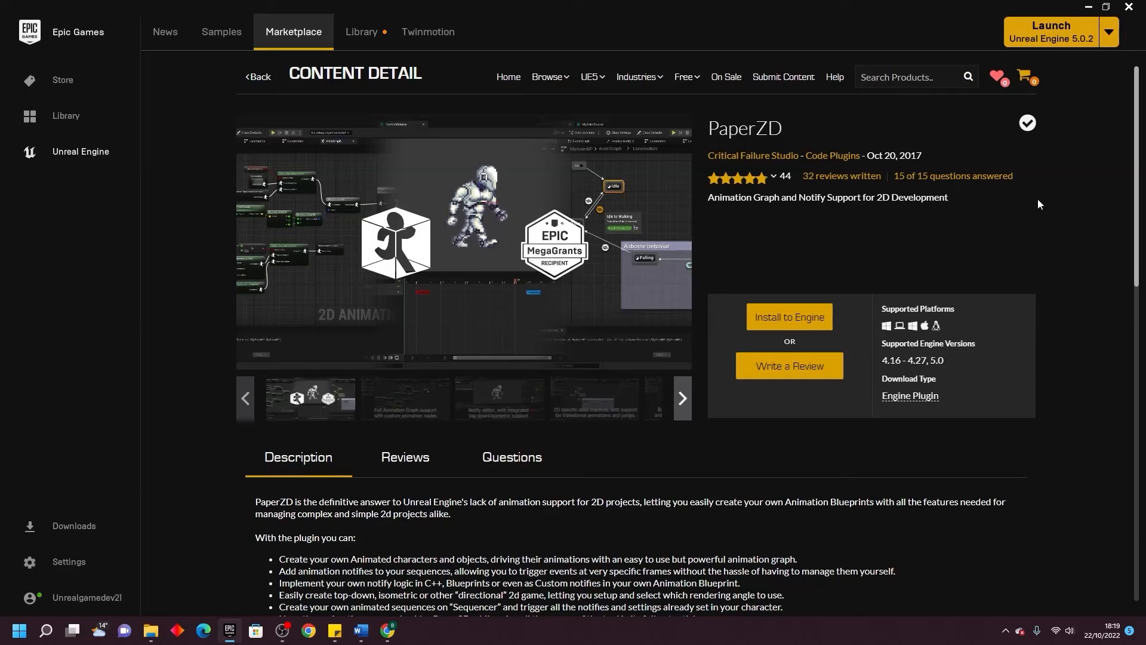
{"action": "mouse_move", "coordinate": [1104, 81]}
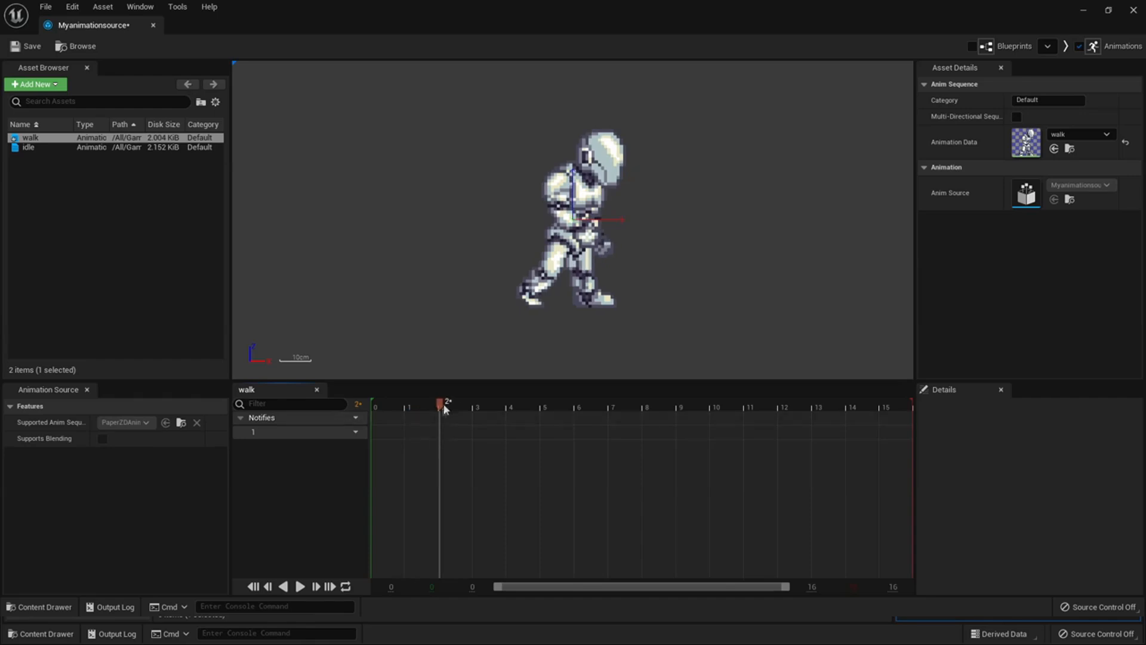
{"action": "mouse_move", "coordinate": [538, 312]}
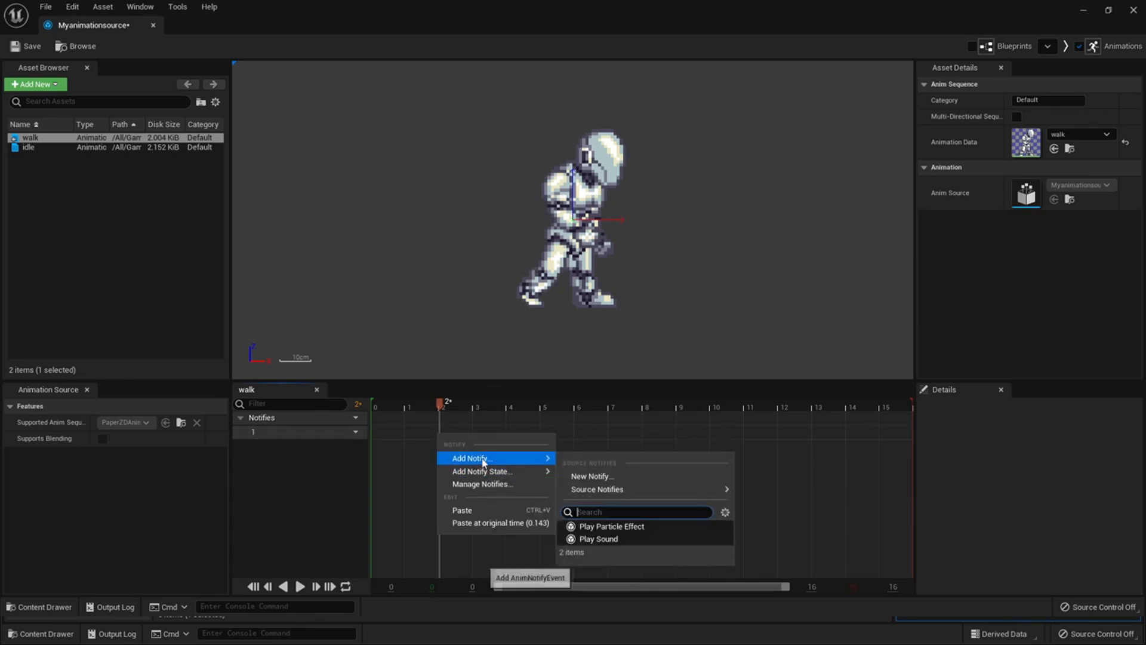
- Add a new 'footstep' notify to the walk animation timeline and open MyAnimBP's AnimGraph
{"action": "left_click", "coordinate": [592, 476]}
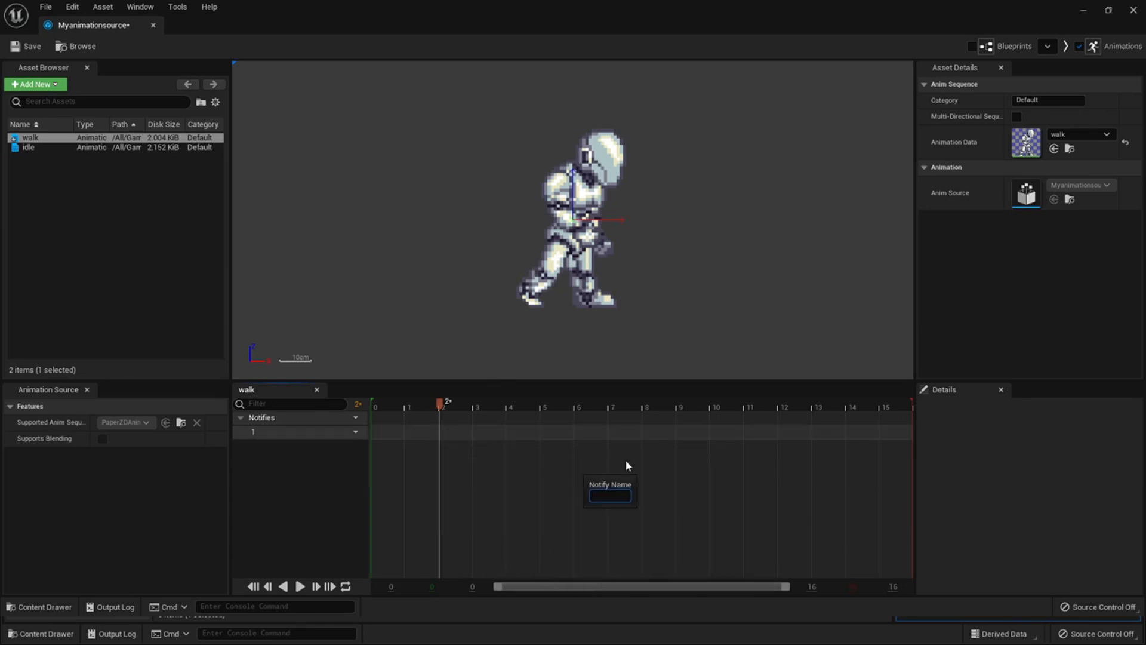
{"action": "type", "text": "footst"}
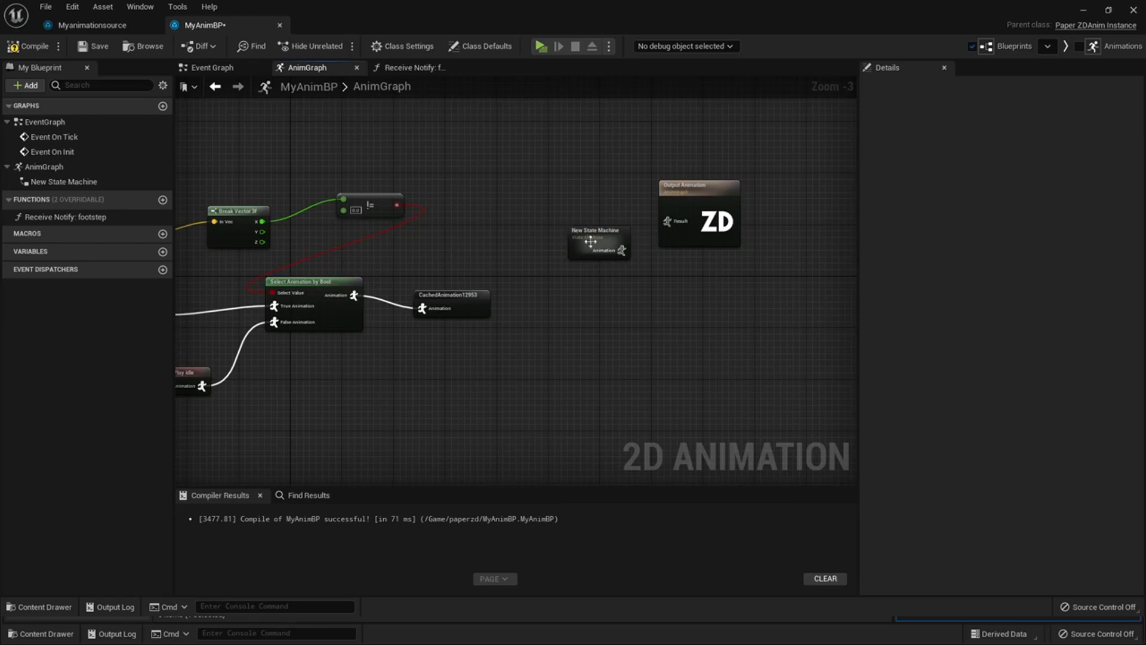
{"action": "left_click", "coordinate": [592, 241]}
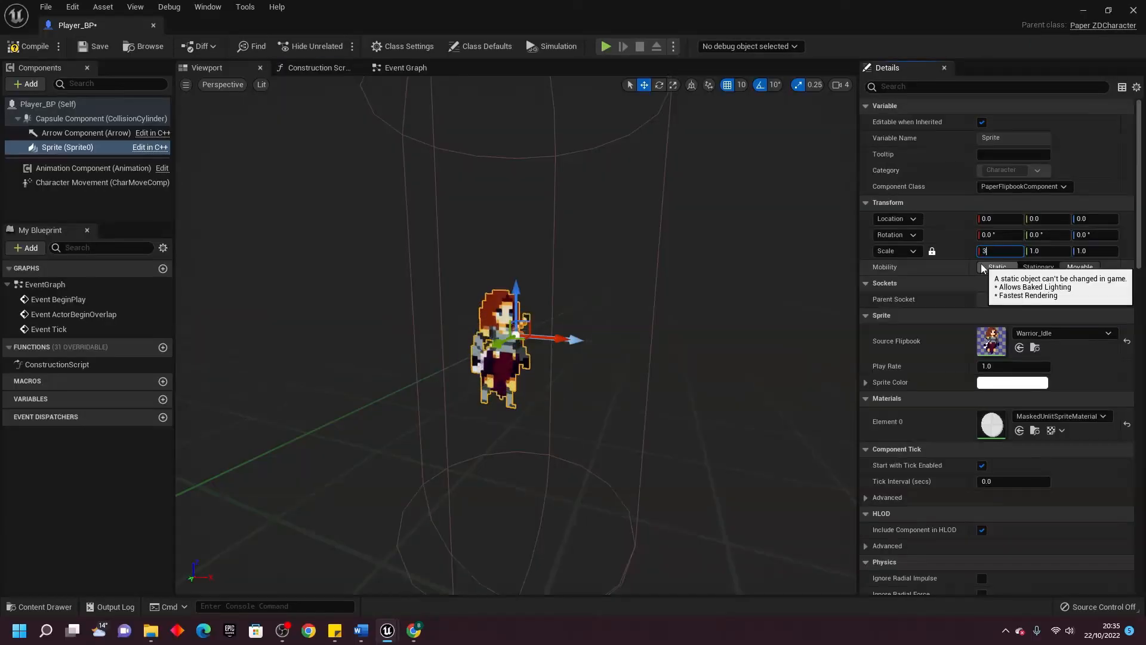
- Set the player sprite's Scale X to 3 and select Character Movement to search jump settings
{"action": "key", "text": "enter"}
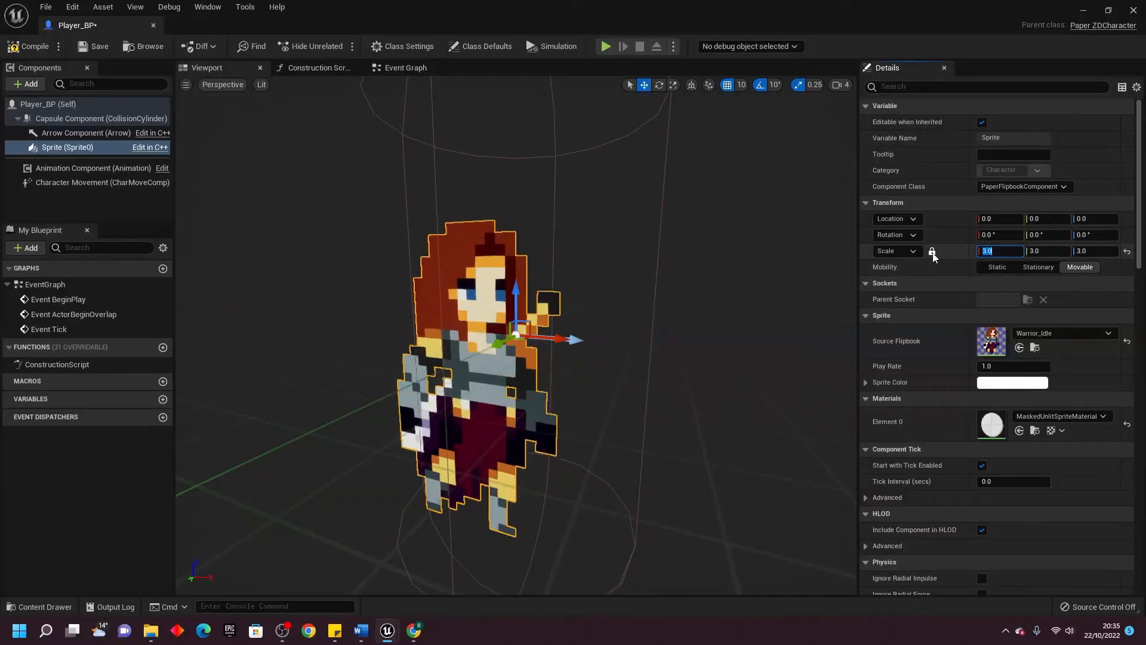
{"action": "left_click", "coordinate": [932, 251]}
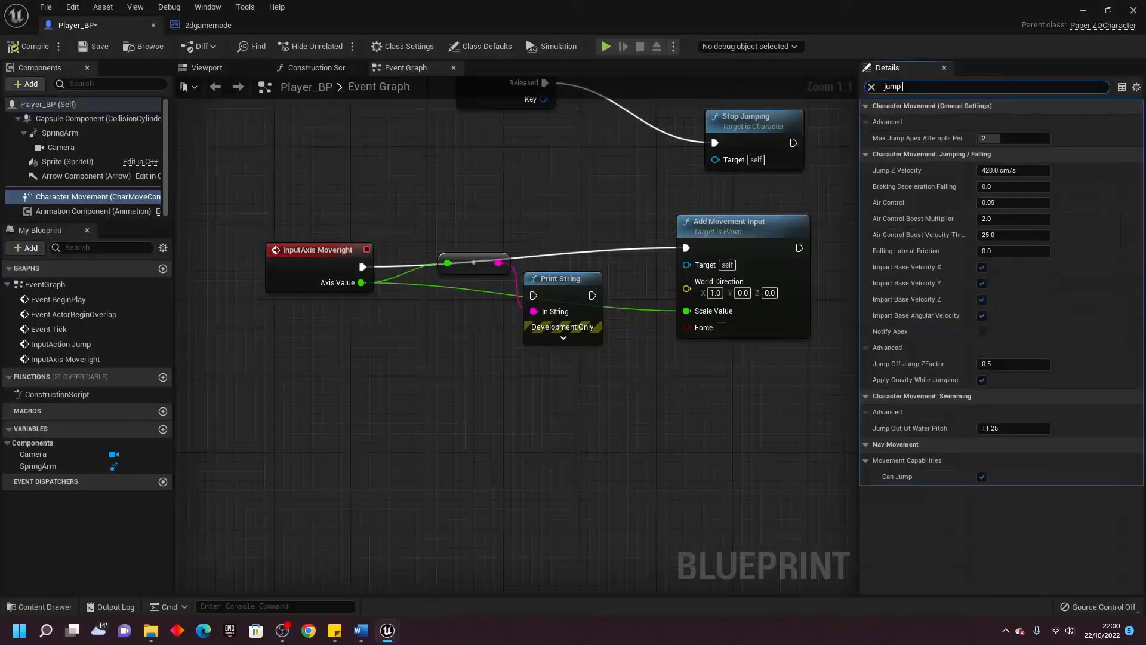
{"action": "mouse_move", "coordinate": [1026, 548]}
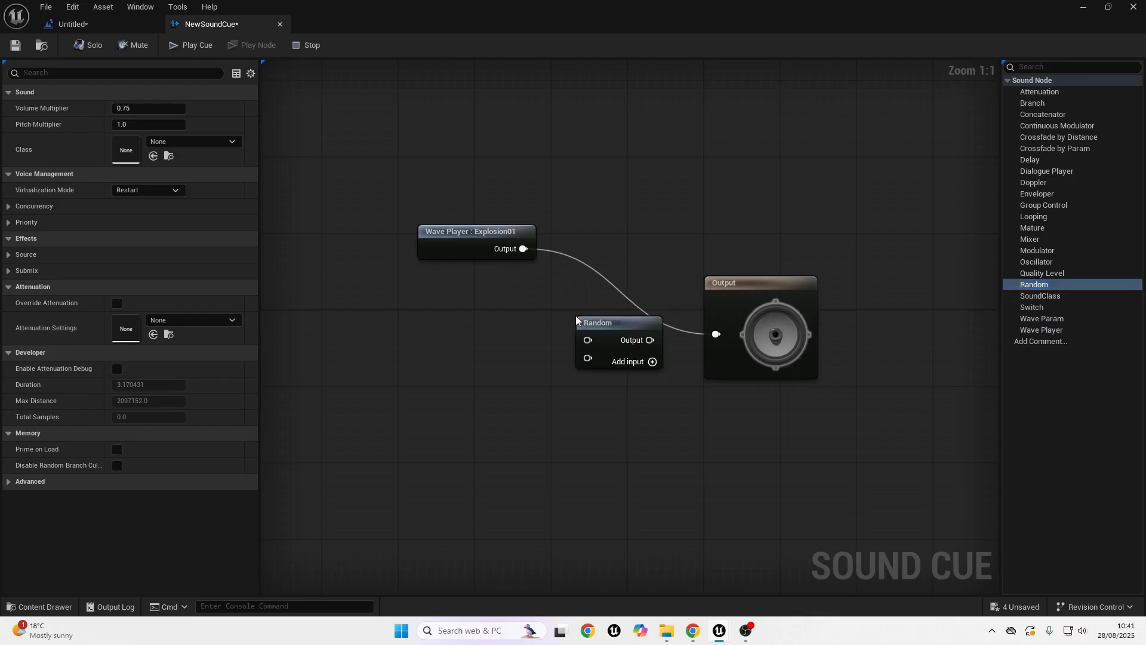
{"action": "mouse_move", "coordinate": [522, 249]}
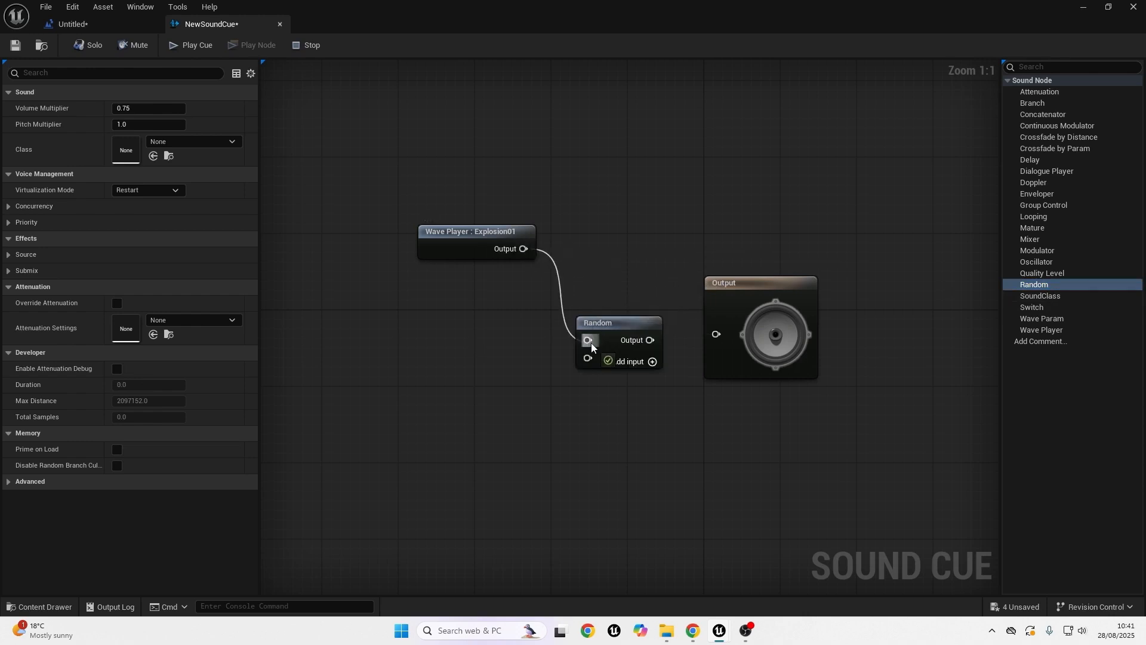
- Add Random, Branch and Switch nodes to the sound cue graph, then open DoorSoundCue
{"action": "left_click", "coordinate": [475, 219]}
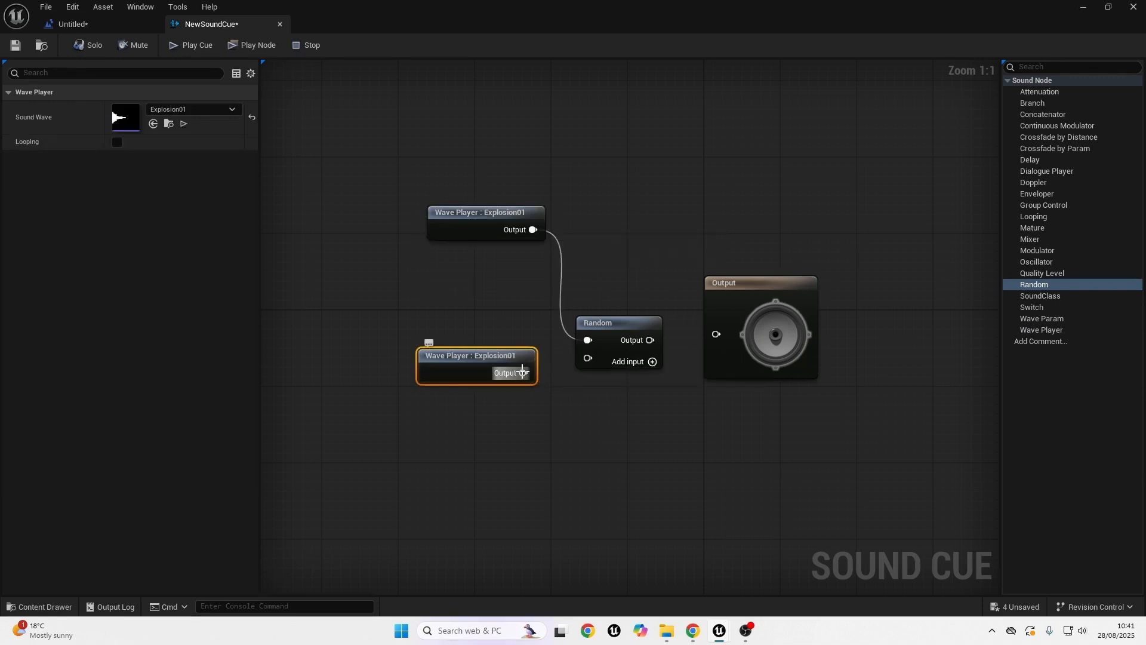
{"action": "mouse_move", "coordinate": [481, 356]}
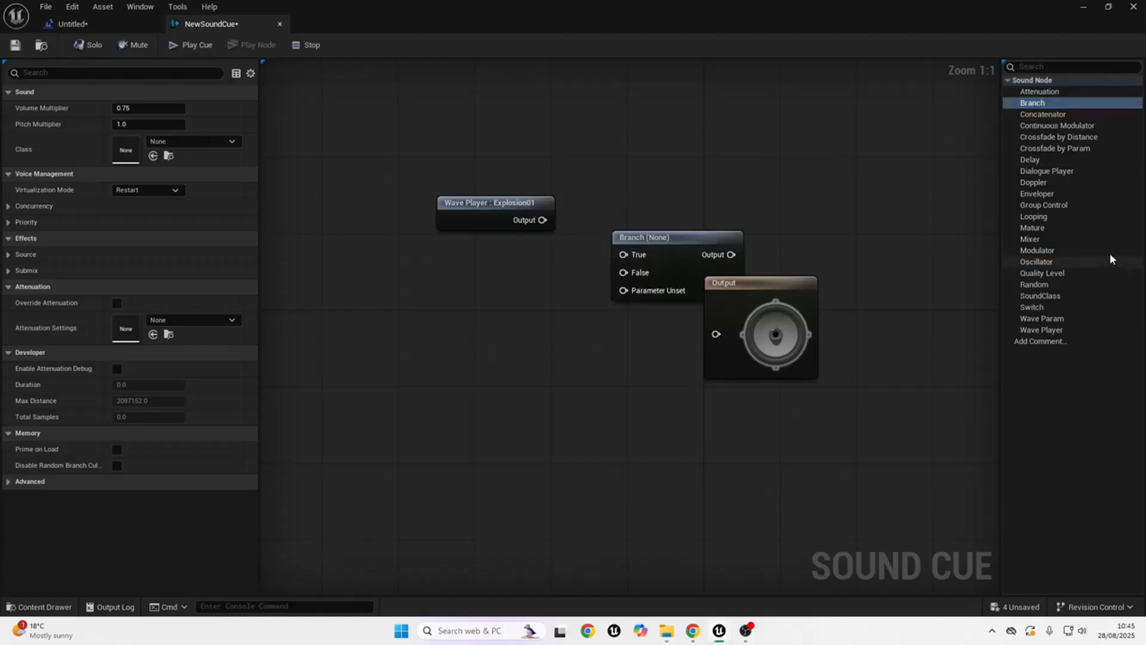
{"action": "left_click", "coordinate": [1031, 306]}
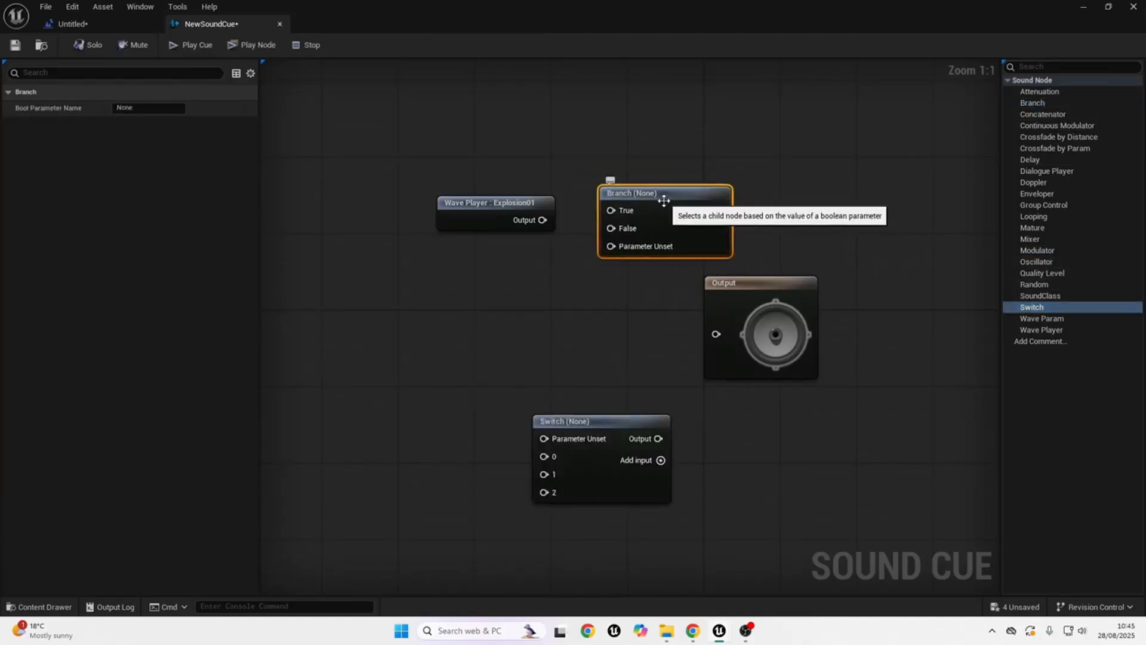
{"action": "left_click_drag", "start_coordinate": [542, 220], "coordinate": [611, 211]}
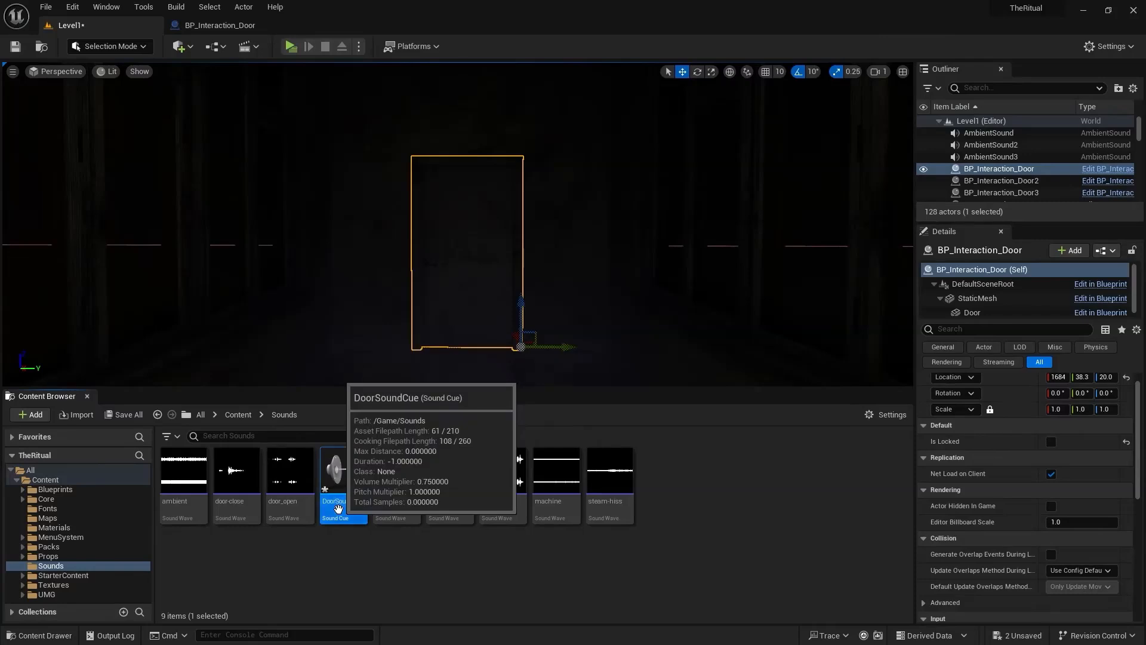
{"action": "double_click", "coordinate": [339, 470]}
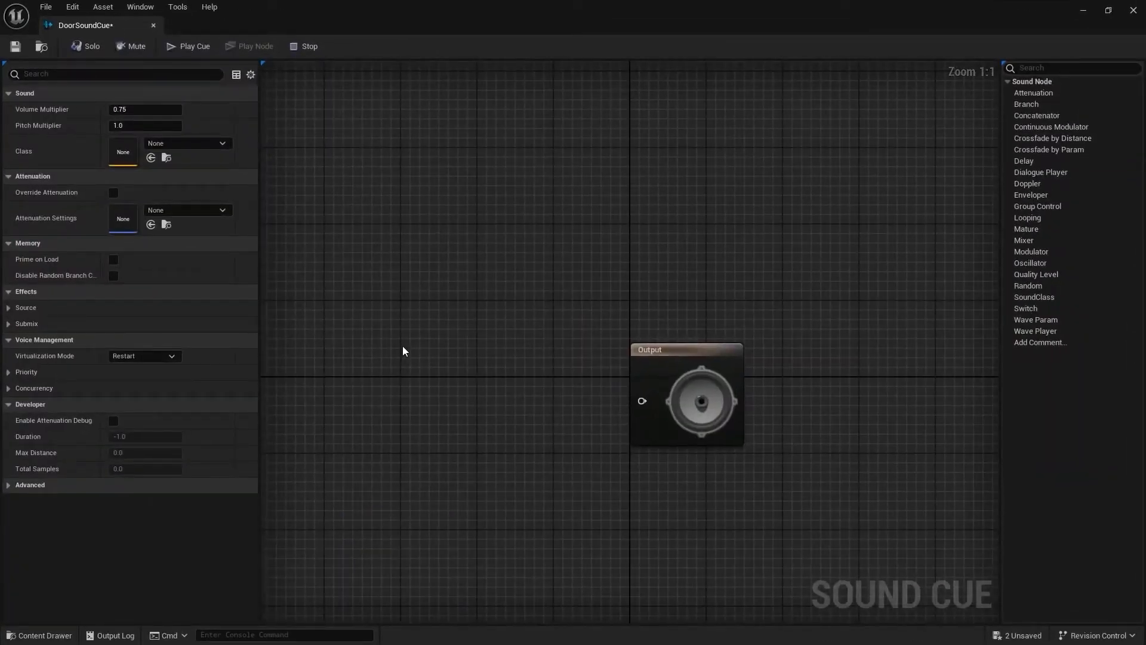
{"action": "left_click", "coordinate": [475, 24]}
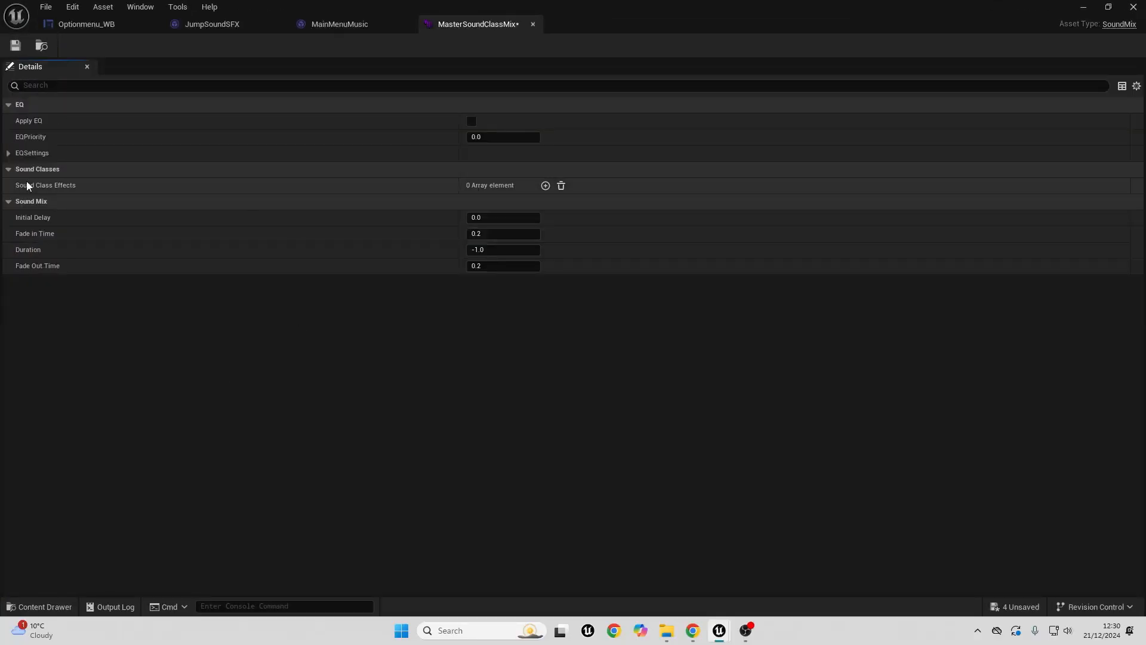
{"action": "mouse_move", "coordinate": [544, 185]}
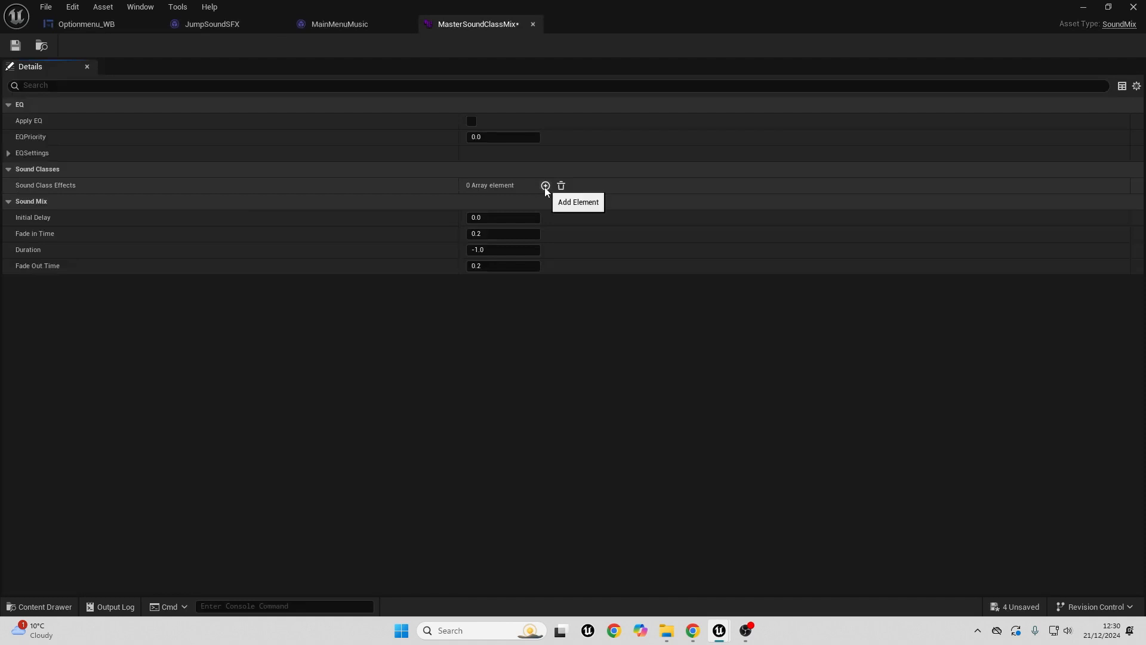
- Add two Sound Class Effects entries in Details, assigning MasterMusicClass to Index [0]
{"action": "left_click", "coordinate": [544, 185]}
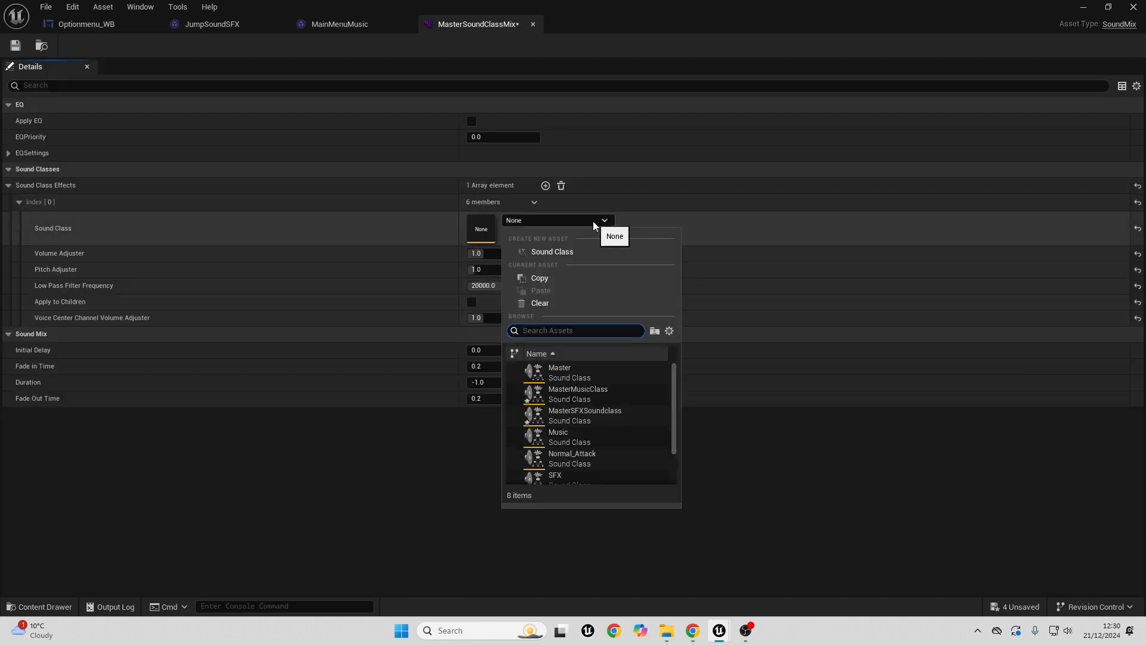
{"action": "mouse_move", "coordinate": [577, 394]}
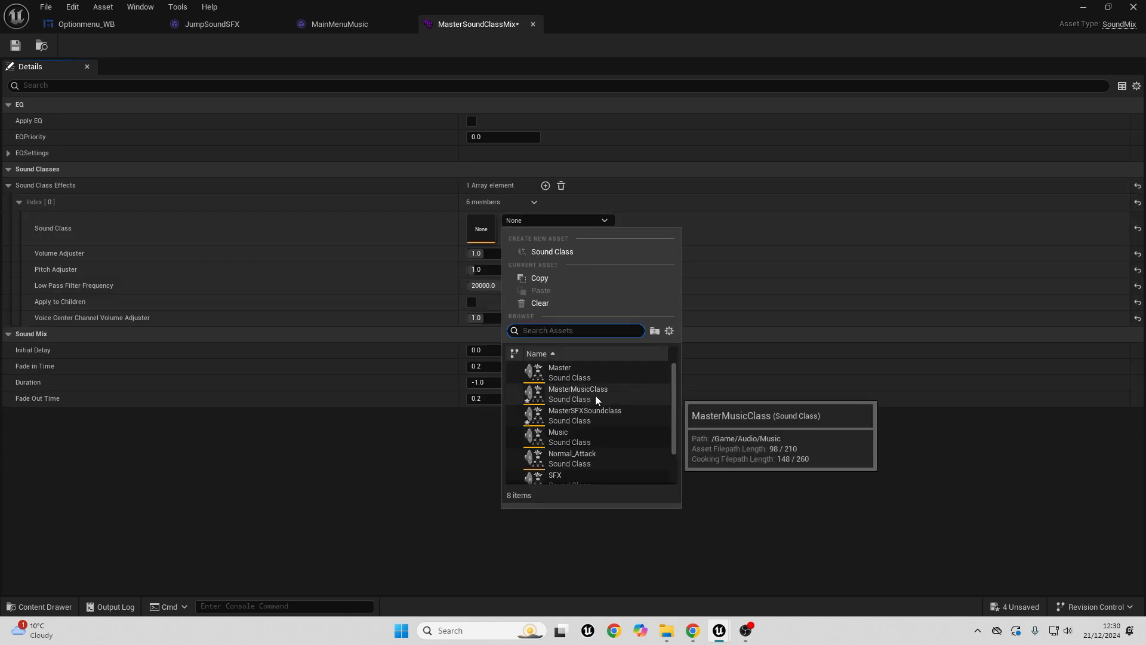
{"action": "left_click", "coordinate": [577, 394]}
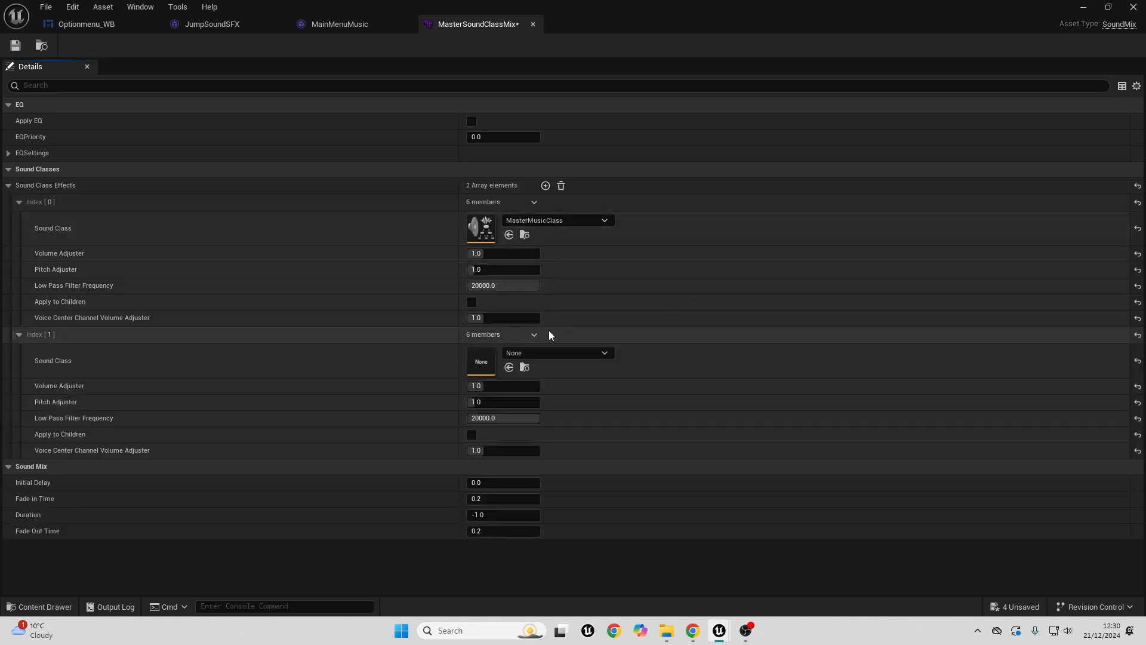
{"action": "left_click", "coordinate": [560, 185]}
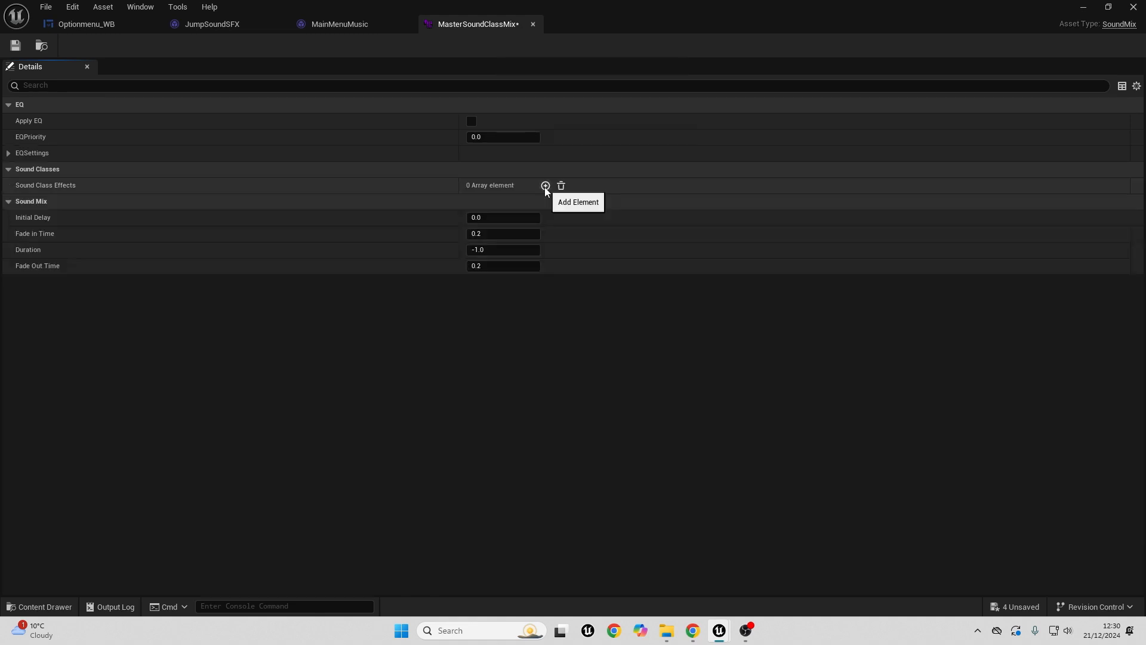
{"action": "left_click", "coordinate": [545, 185]}
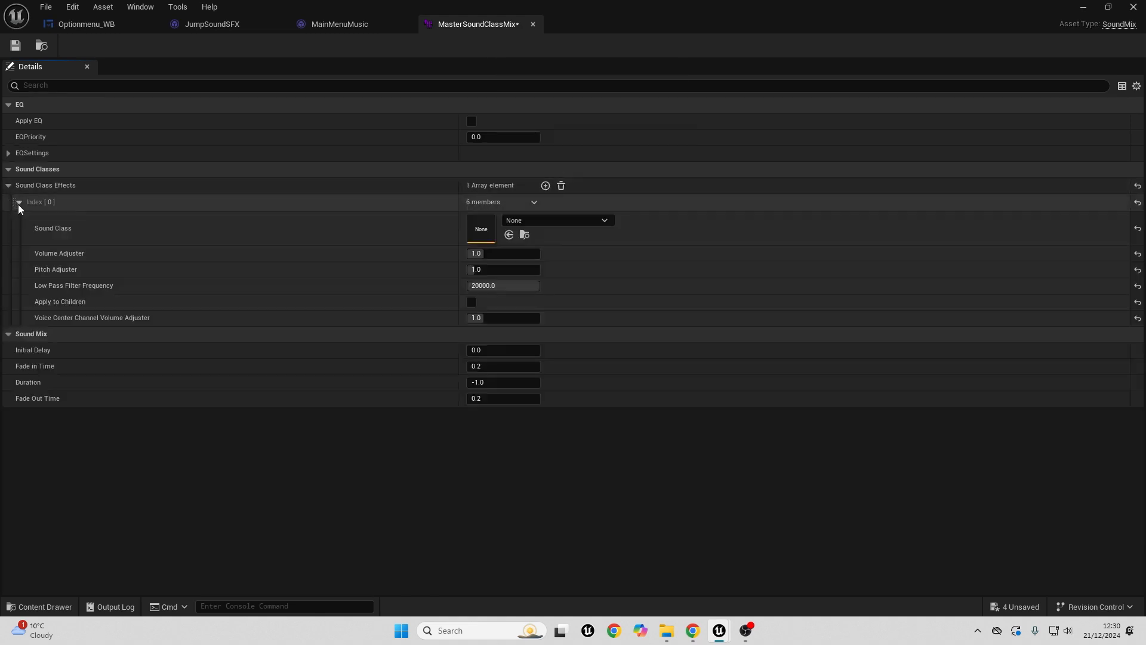
{"action": "left_click", "coordinate": [603, 220]}
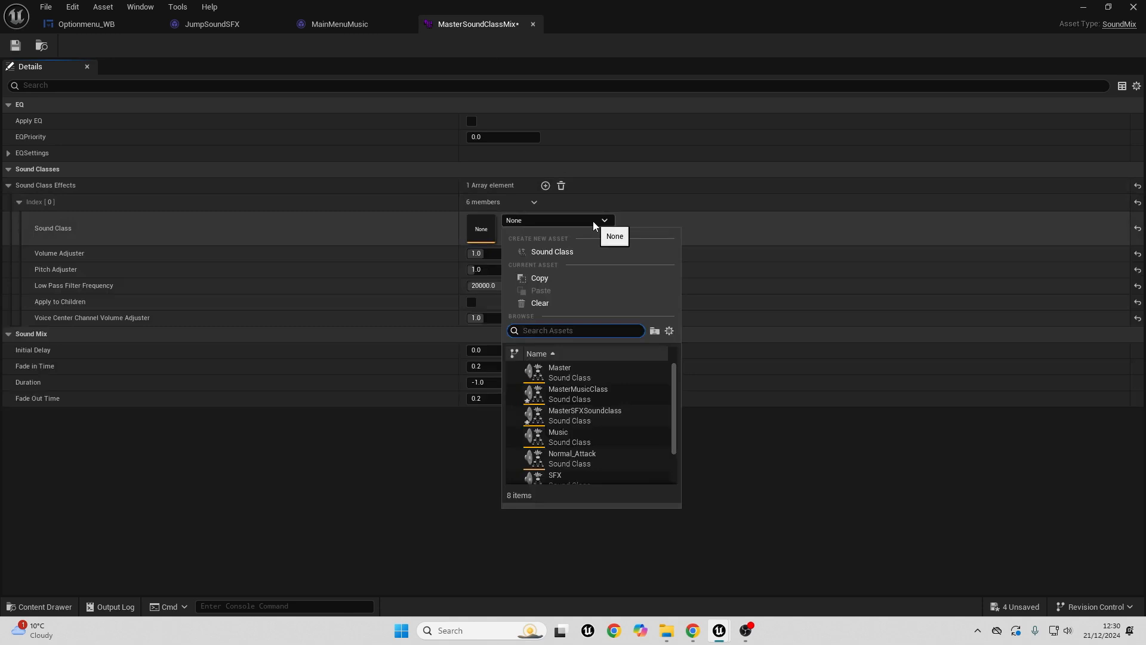
{"action": "left_click", "coordinate": [588, 393]}
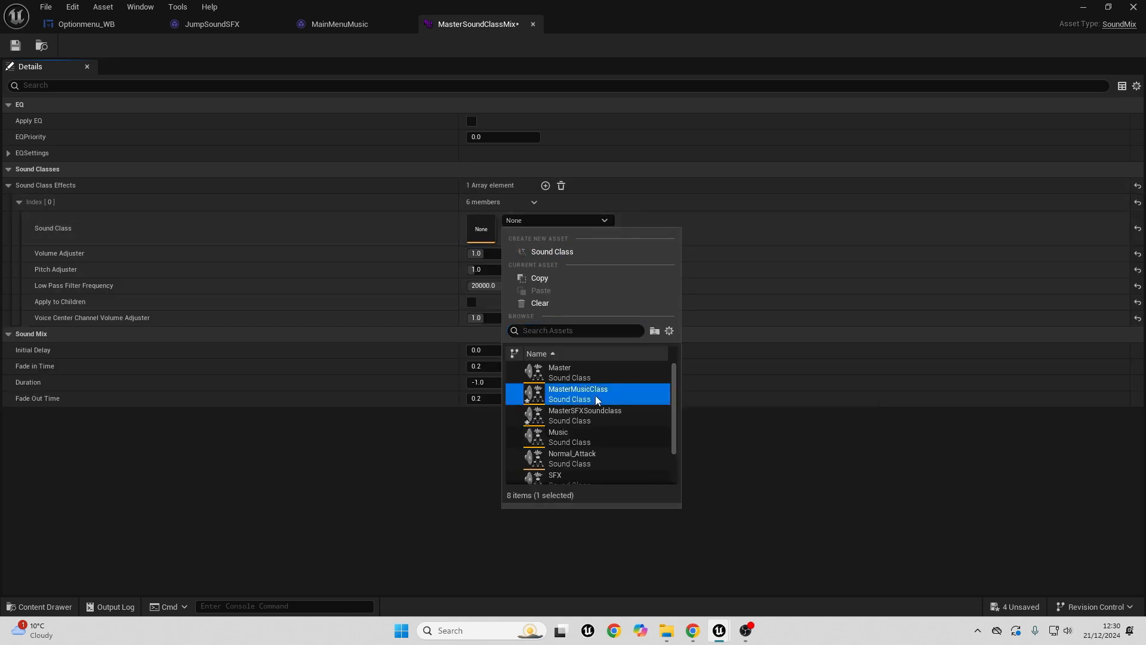
{"action": "left_click", "coordinate": [577, 394]}
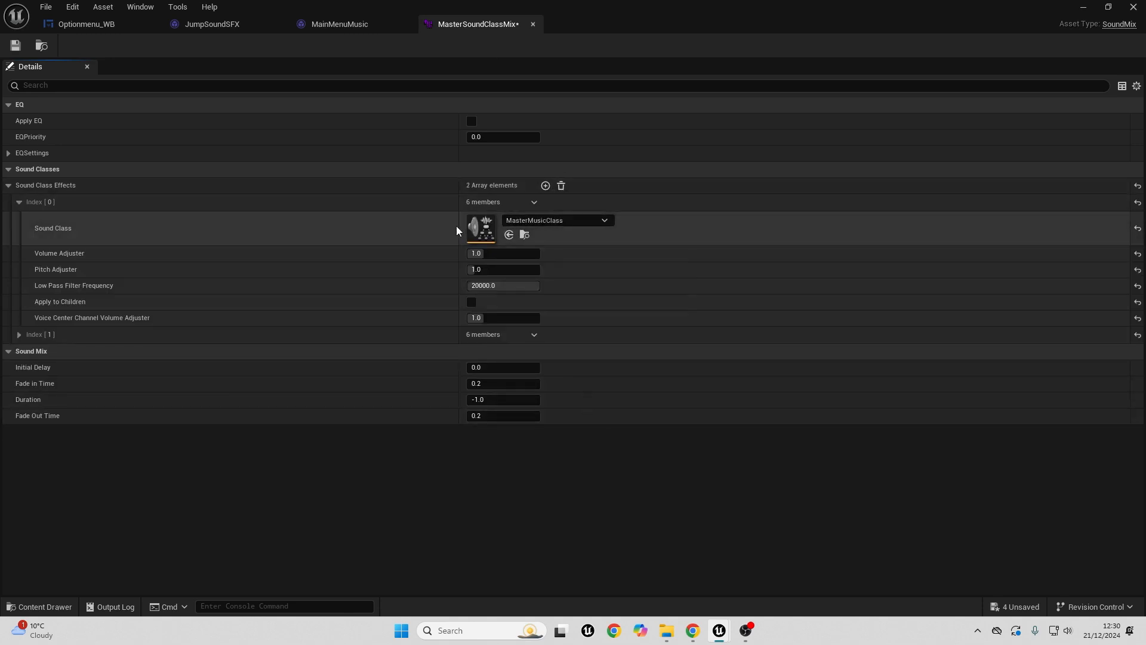
{"action": "left_click", "coordinate": [29, 334]}
{"action": "type", "text": "mas"}
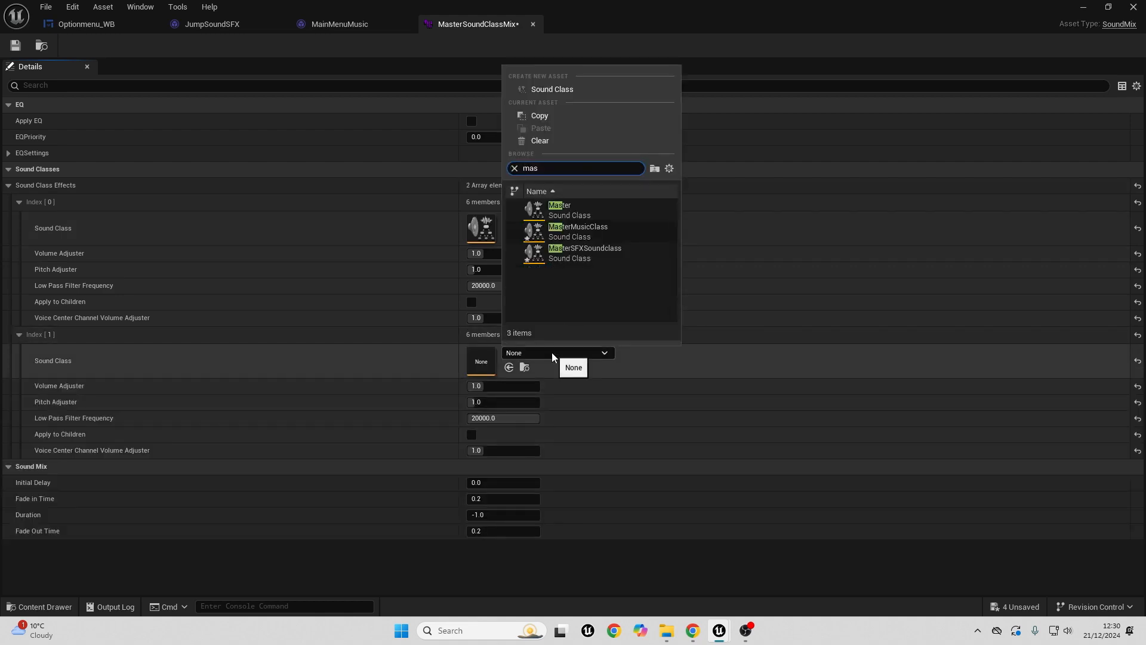
{"action": "left_click", "coordinate": [583, 253]}
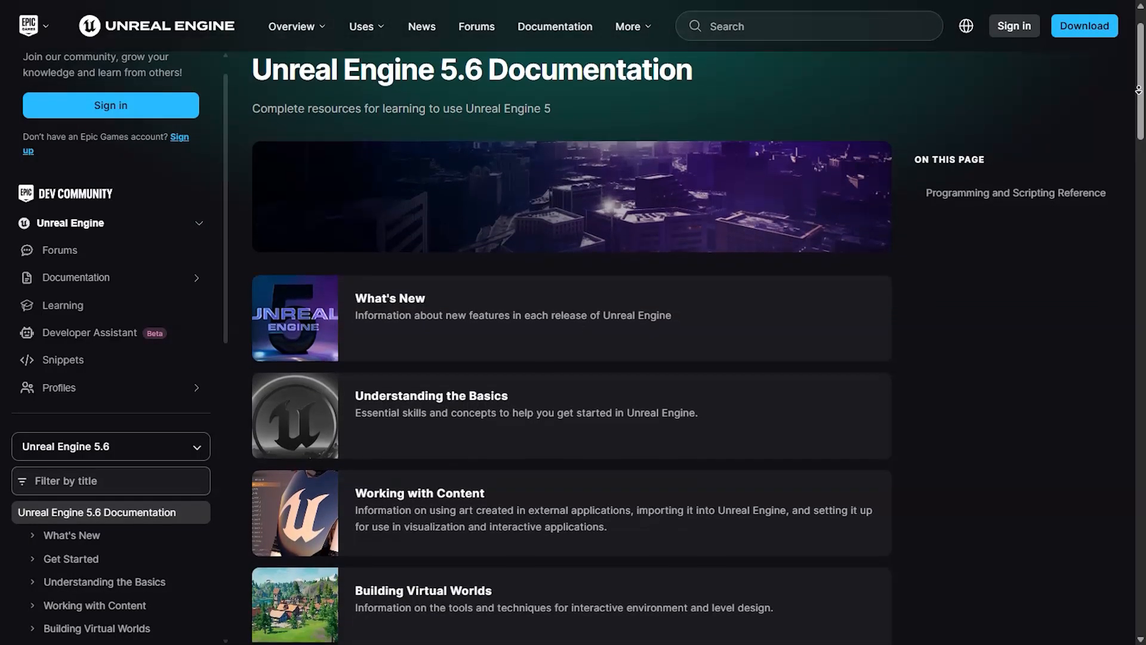
- Scroll the 5.6 documentation home page down to Programming with C++ and Gameplay Systems
{"action": "scroll", "scroll_direction": "down", "scroll_amount": 3}
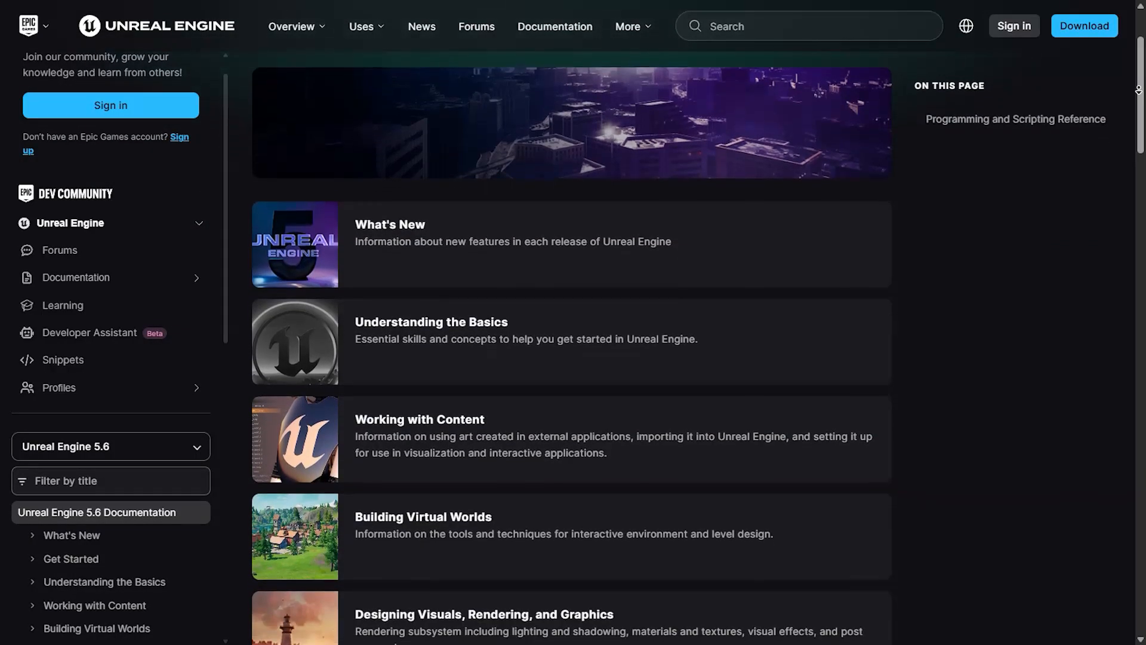
{"action": "scroll", "scroll_direction": "down", "scroll_amount": 3}
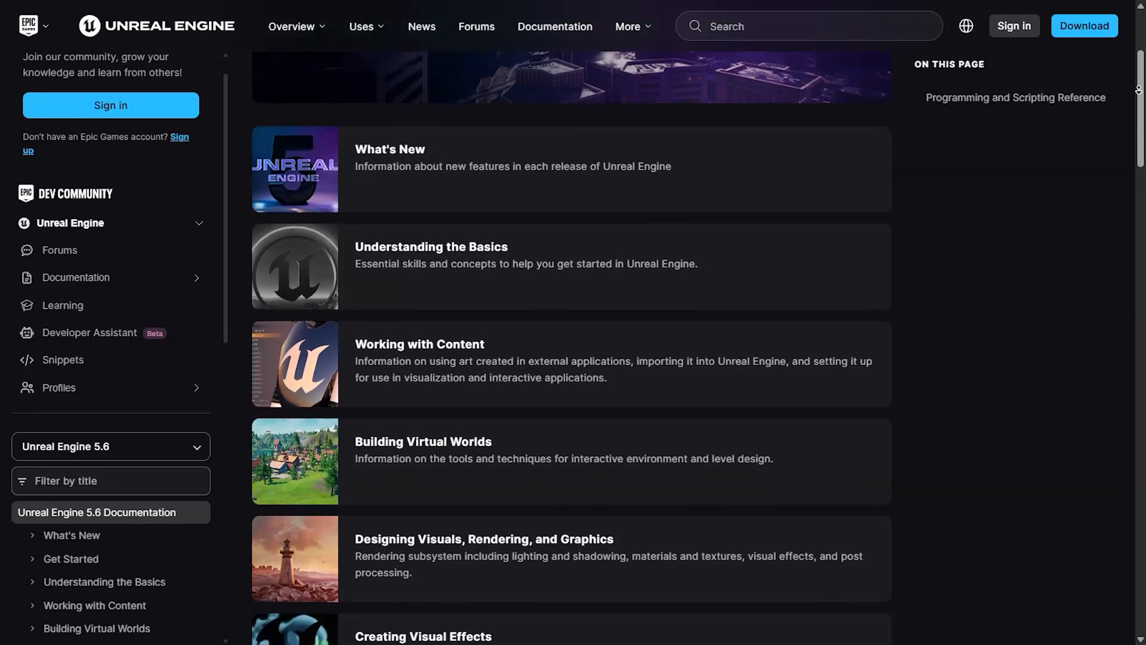
{"action": "scroll", "scroll_direction": "down", "scroll_amount": 3}
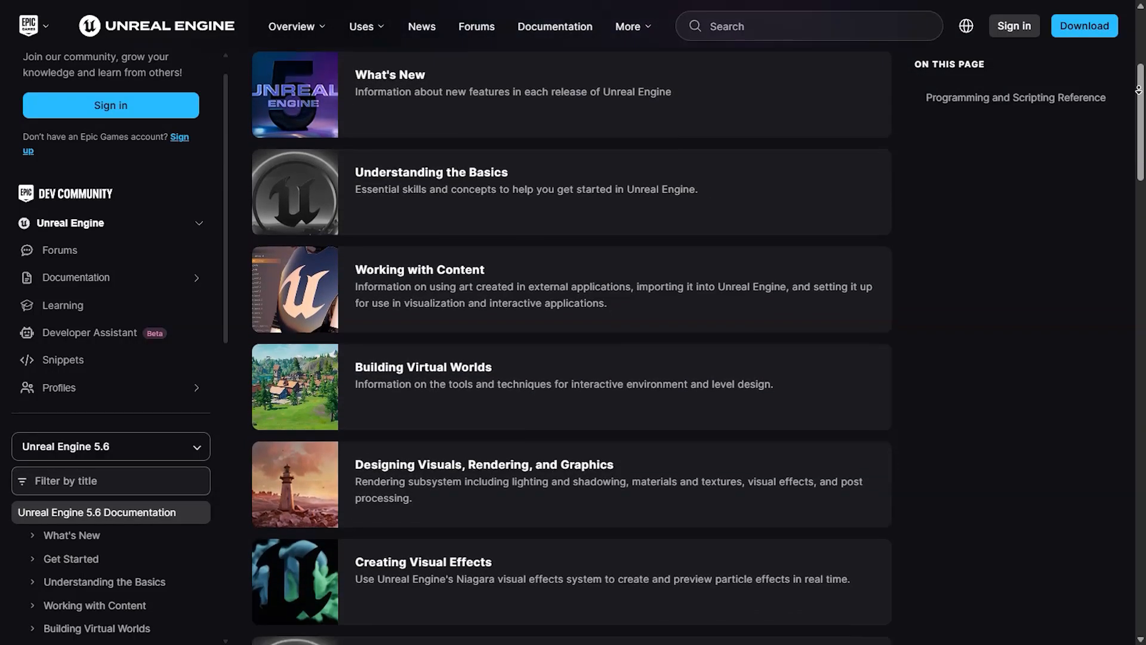
{"action": "scroll", "scroll_direction": "down", "scroll_amount": 3}
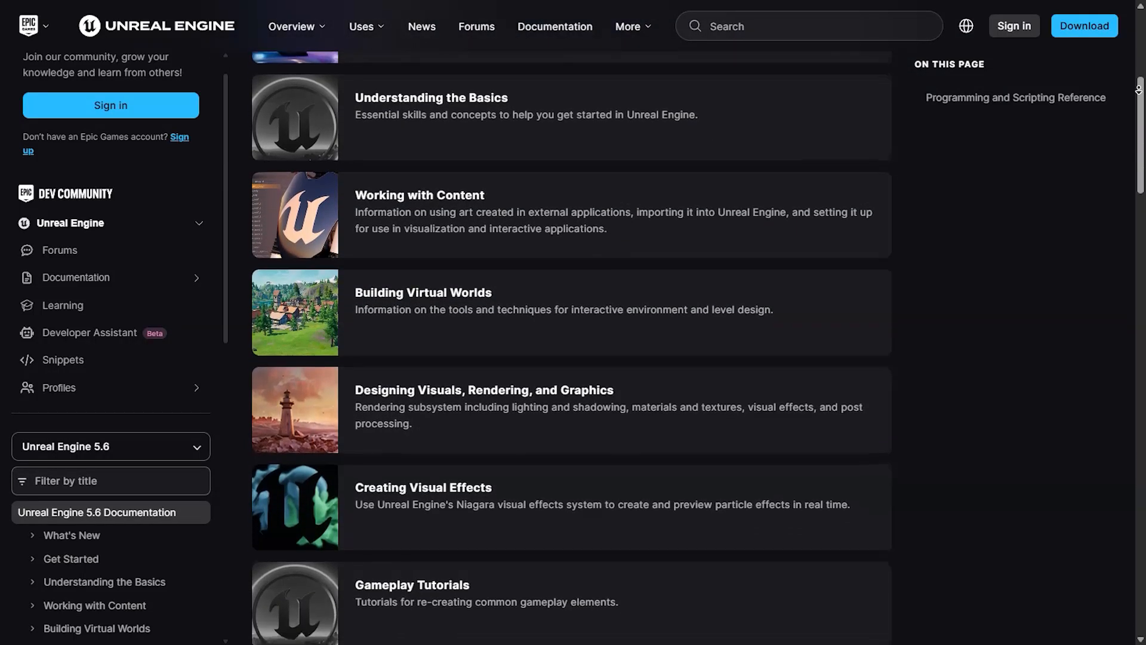
{"action": "scroll", "scroll_direction": "down", "scroll_amount": 3}
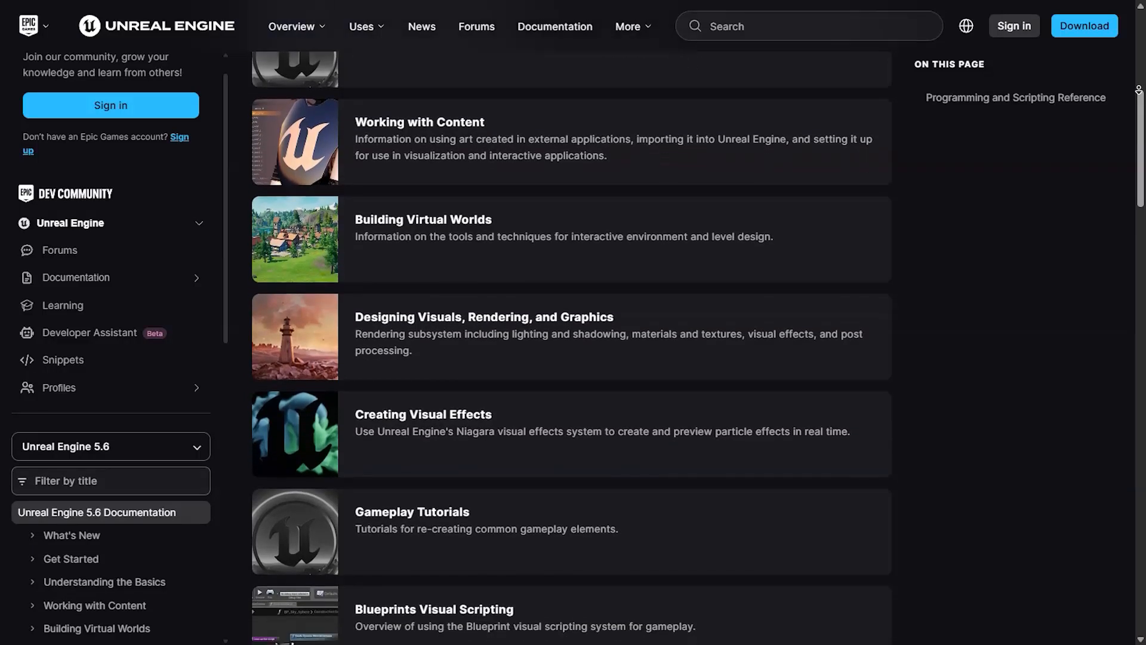
{"action": "scroll", "scroll_direction": "down", "scroll_amount": 3}
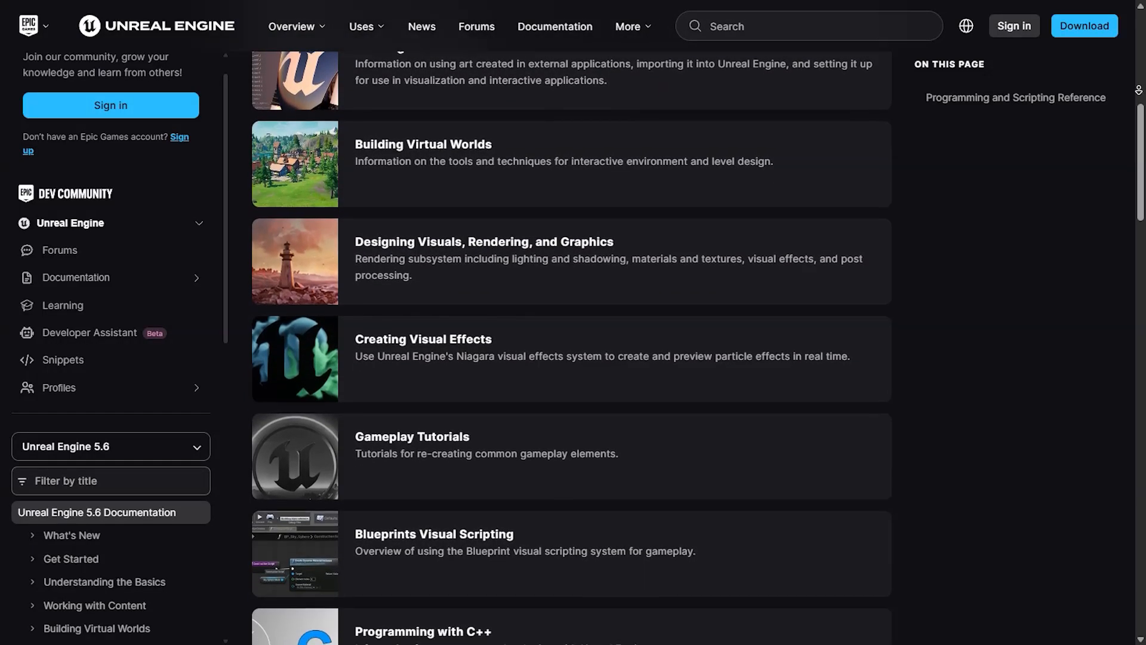
{"action": "scroll", "scroll_direction": "down", "scroll_amount": 3}
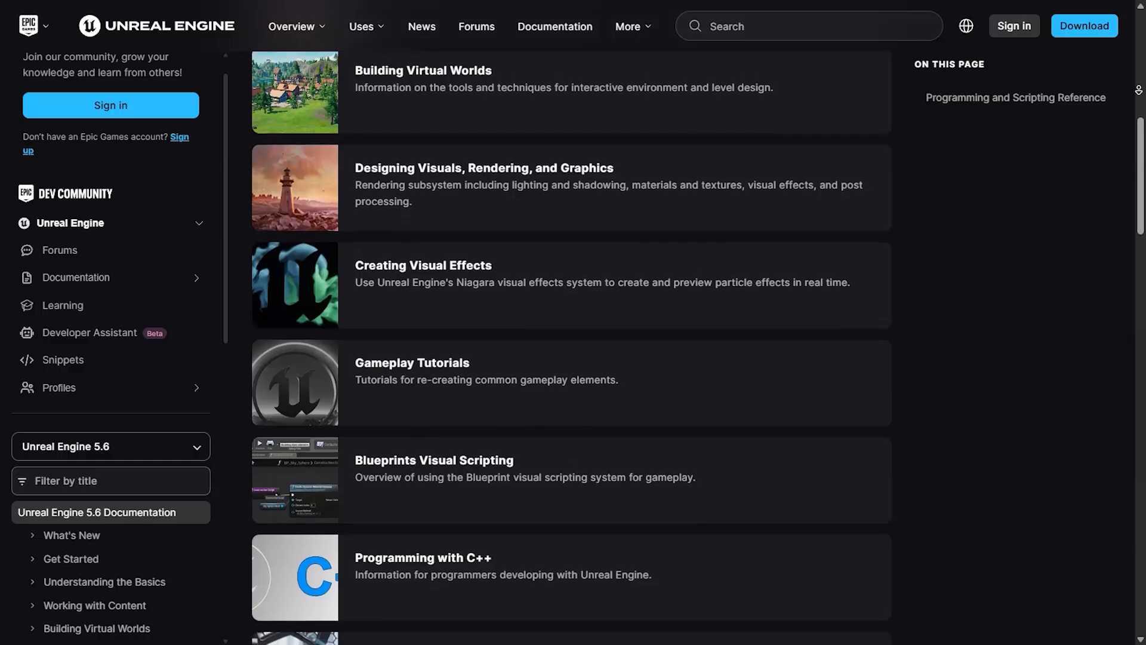
{"action": "scroll", "scroll_direction": "down", "scroll_amount": 3}
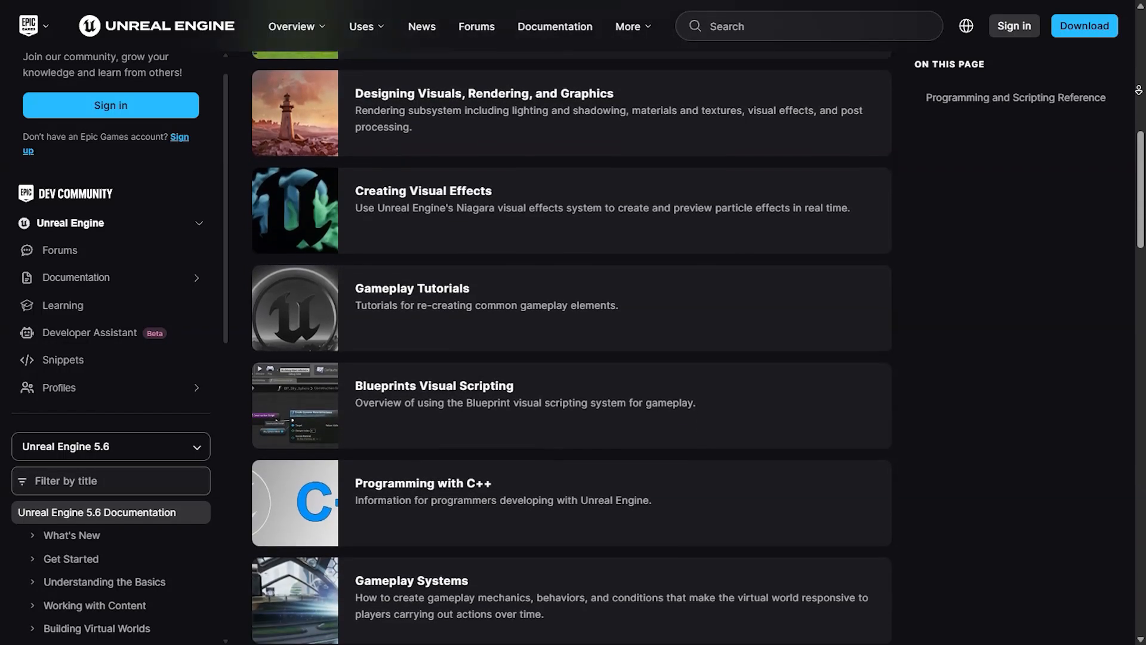